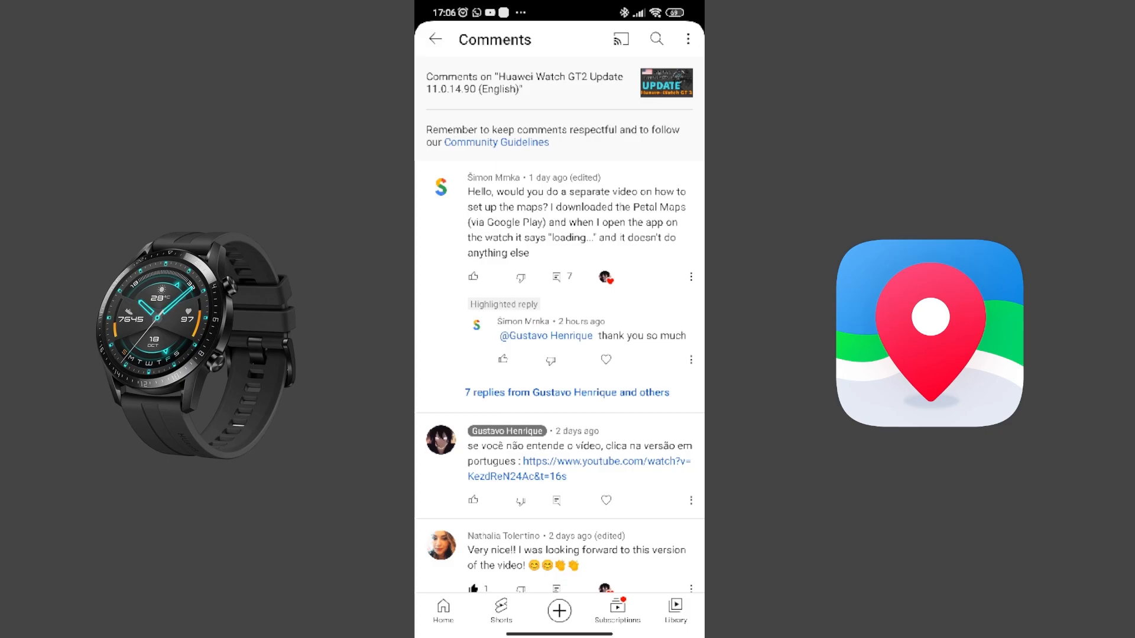
Open the replies on Šimon's Petal Maps loading comment, then return to the home screen
{"action": "left_click", "coordinate": [567, 392]}
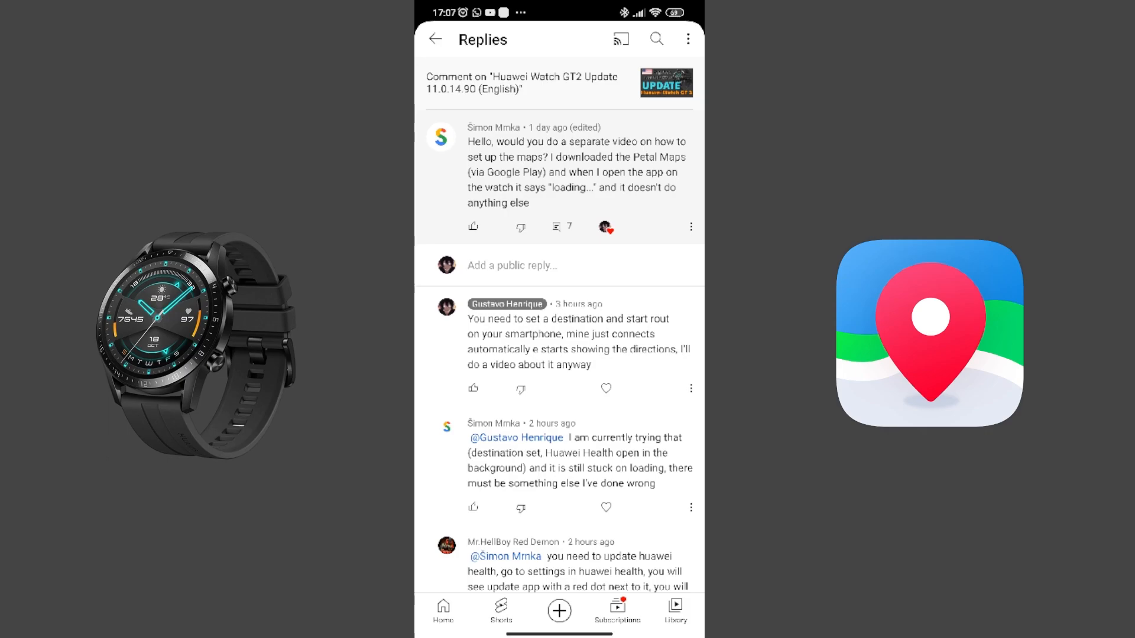
{"action": "left_click", "coordinate": [434, 39]}
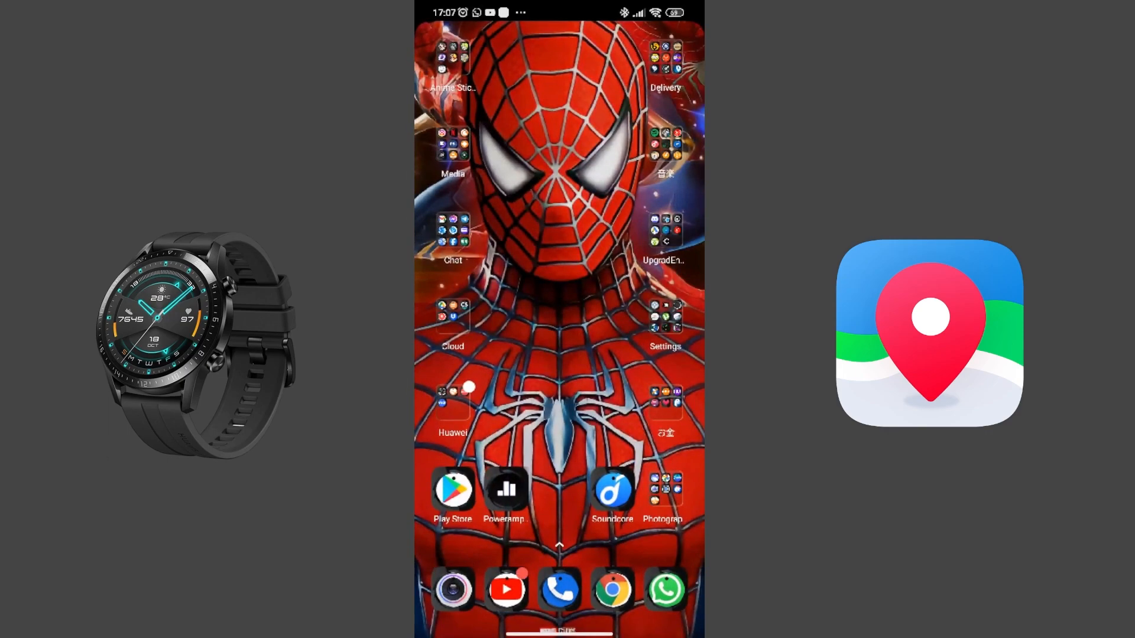
Open the Huawei folder and show recent apps: AppGallery, YouTube, Petal Maps, Photos
{"action": "left_click", "coordinate": [452, 405]}
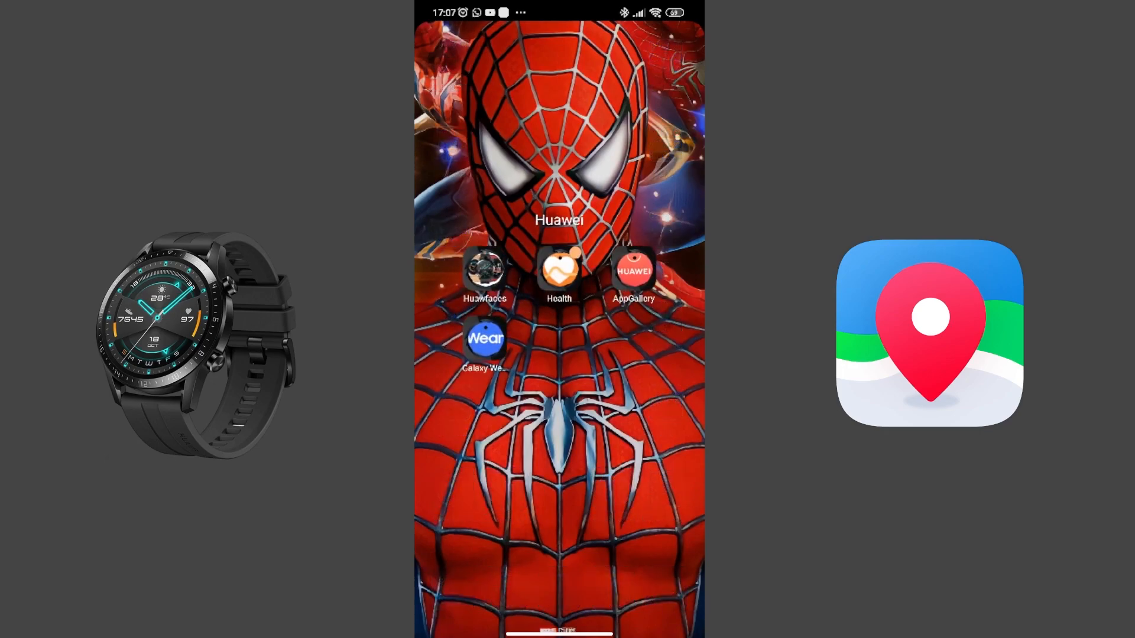
{"action": "left_click", "coordinate": [633, 271]}
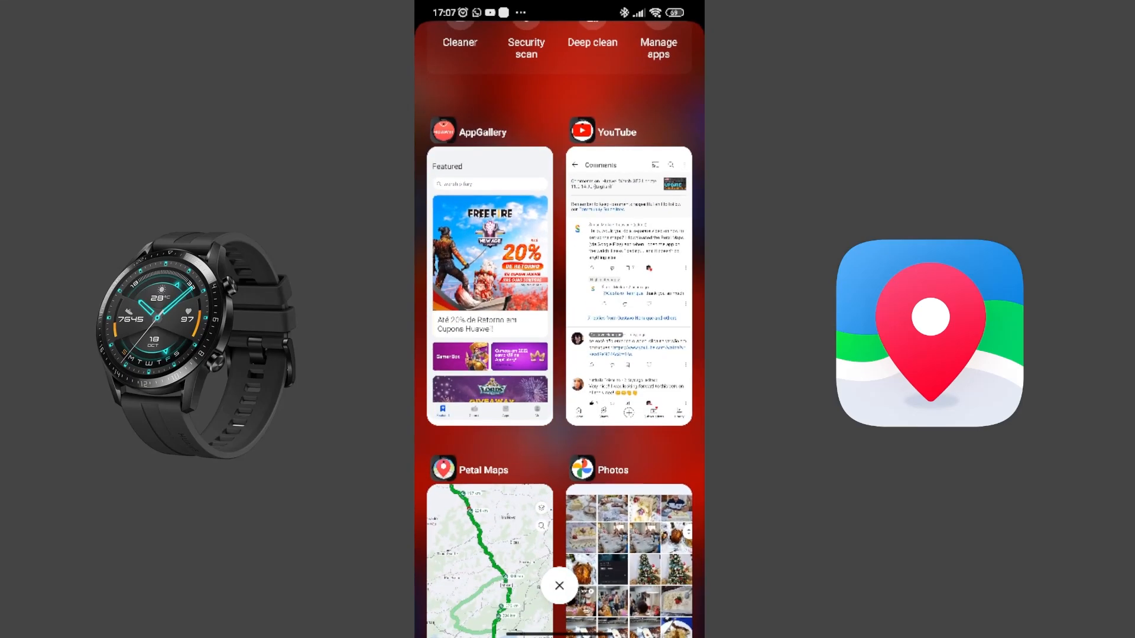
Open Huawei Central's AppGallery APK article and scroll to its downloadable version list
{"action": "left_click", "coordinate": [559, 585]}
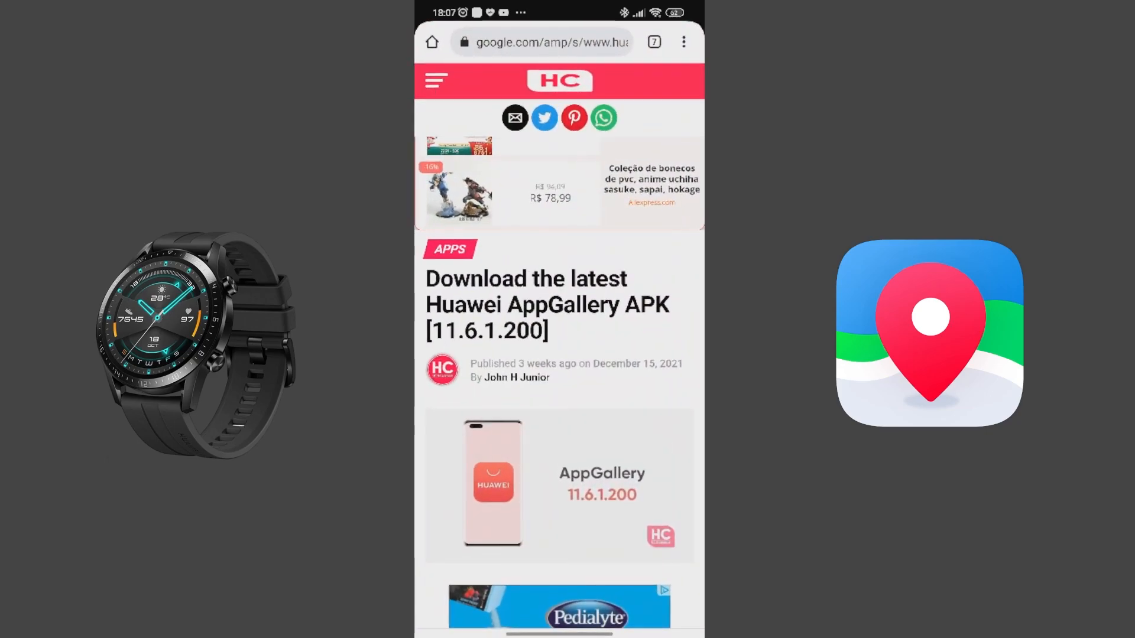
{"action": "scroll", "scroll_direction": "down", "scroll_amount": 3}
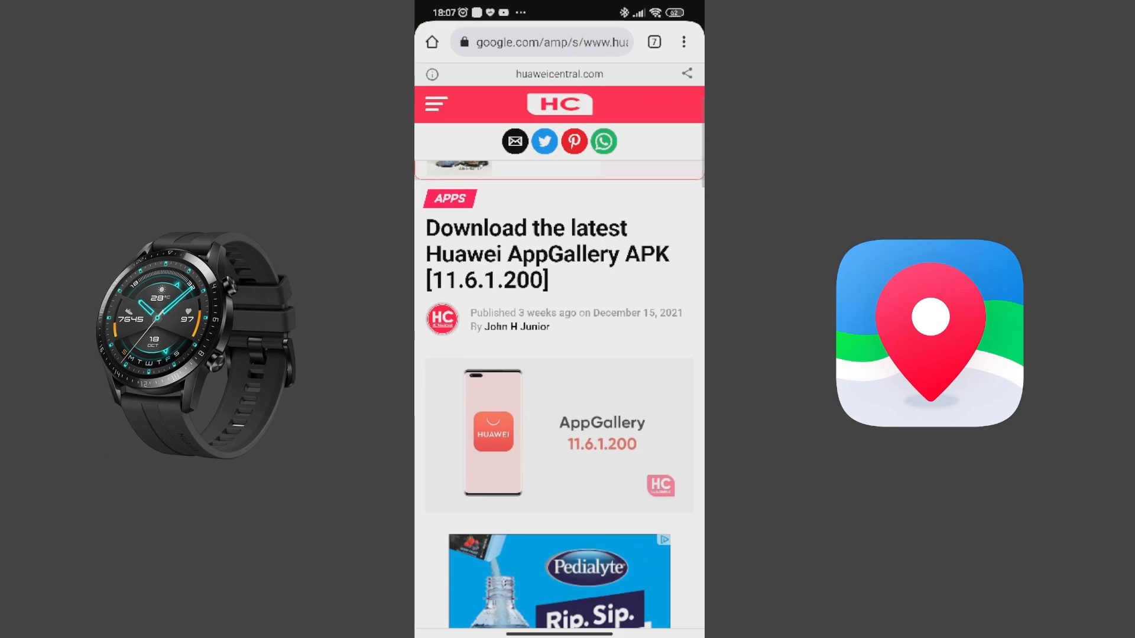
{"action": "scroll", "scroll_direction": "down", "scroll_amount": 3}
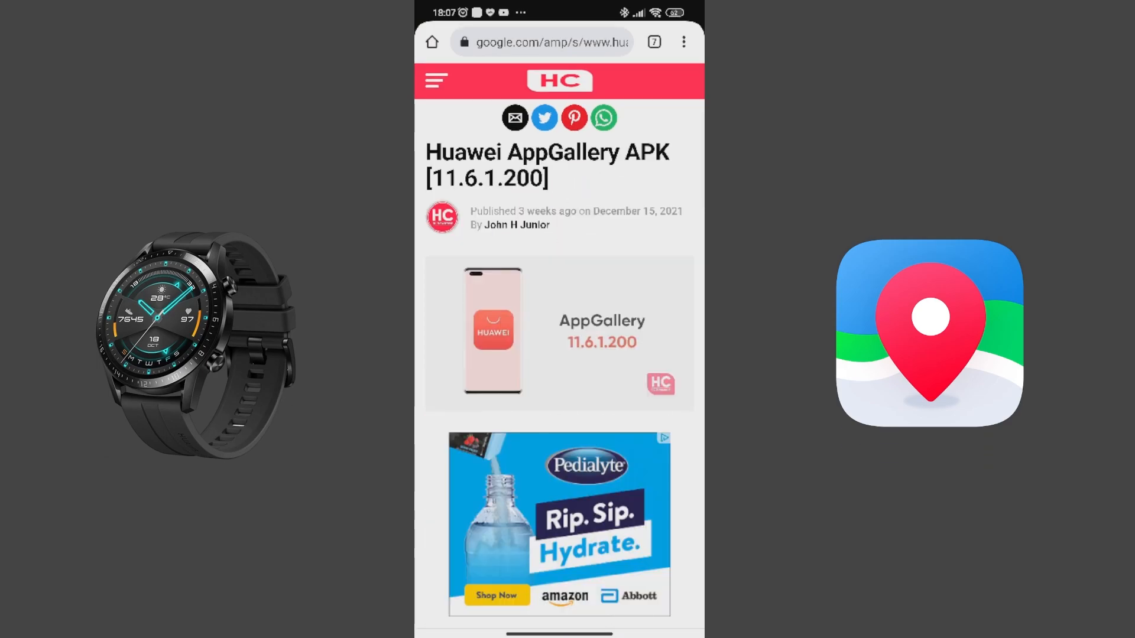
{"action": "scroll", "scroll_direction": "down", "scroll_amount": 3}
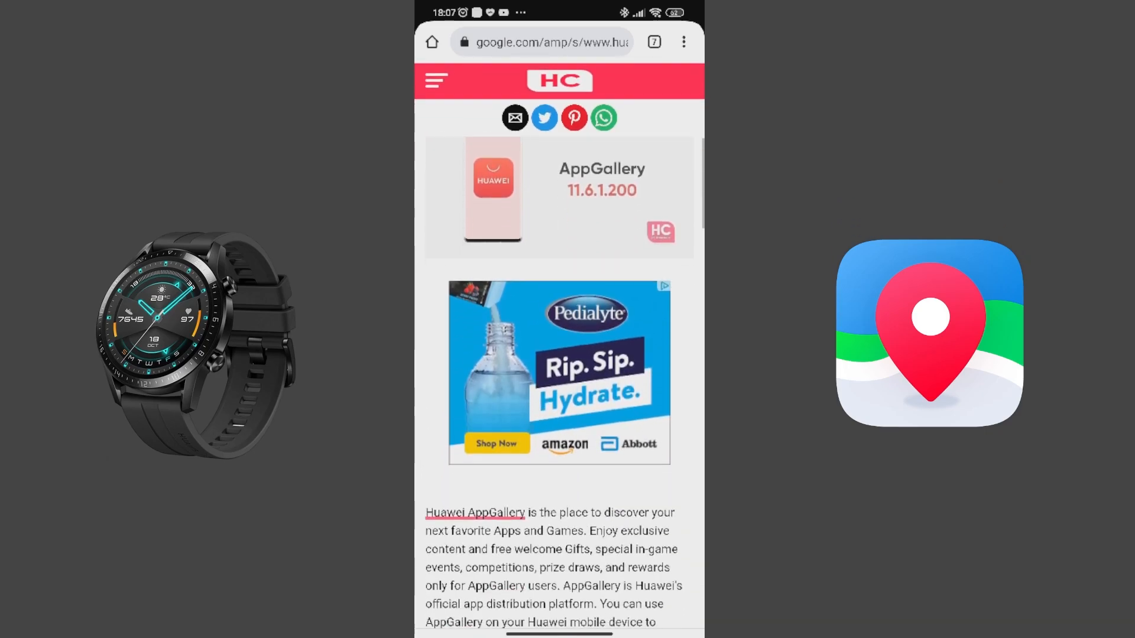
{"action": "scroll", "scroll_direction": "down", "scroll_amount": 3}
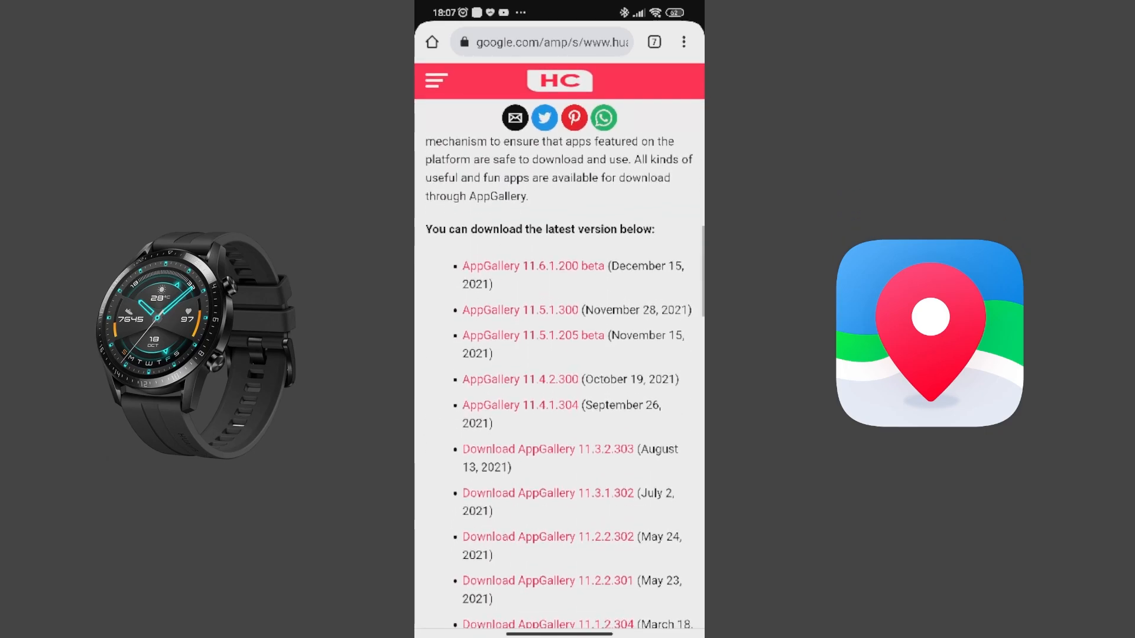
{"action": "scroll", "scroll_direction": "down", "scroll_amount": 3}
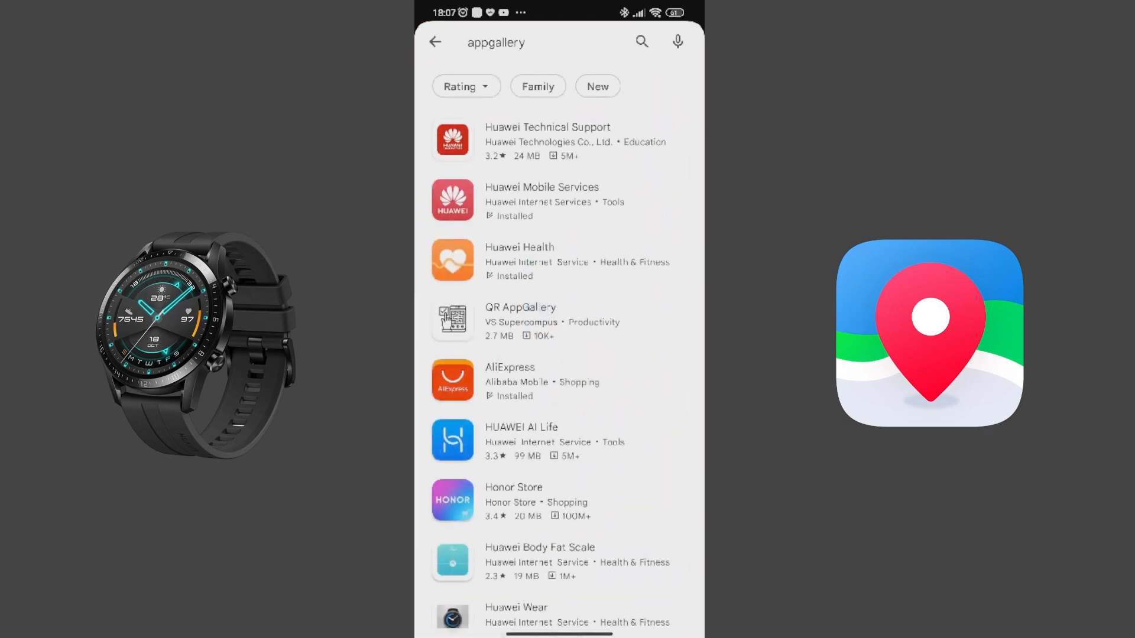
Scroll the Play Store 'appgallery' results showing Huawei Mobile Services and Health installed
{"action": "scroll", "scroll_direction": "down", "scroll_amount": 3}
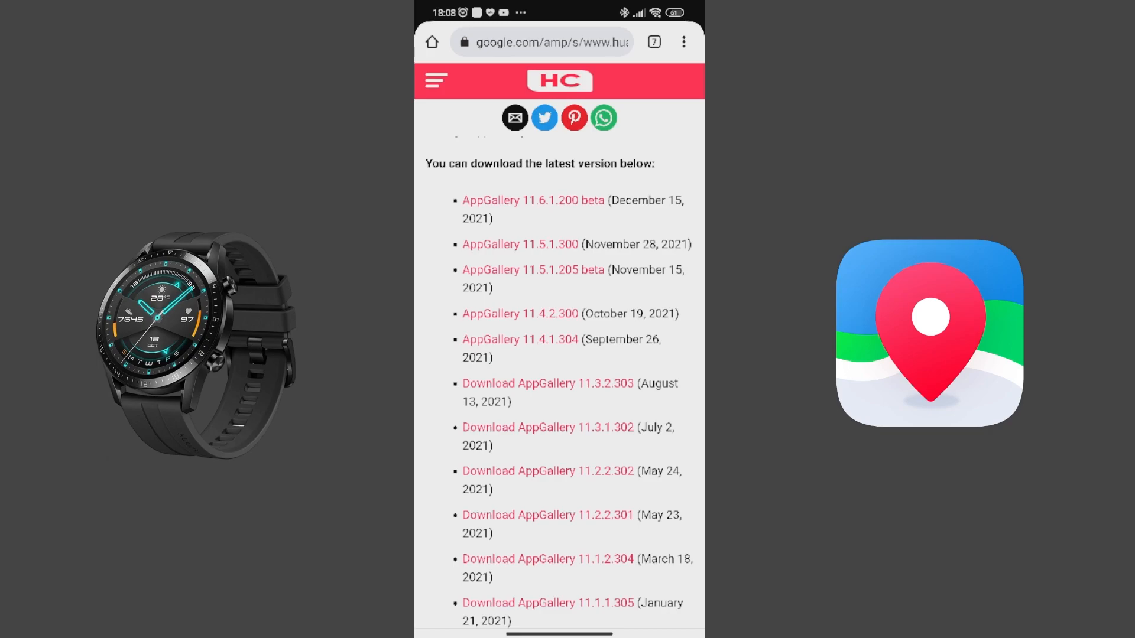
Scroll back down to the AppGallery version list in the Huawei Central article
{"action": "scroll", "scroll_direction": "down", "scroll_amount": 3}
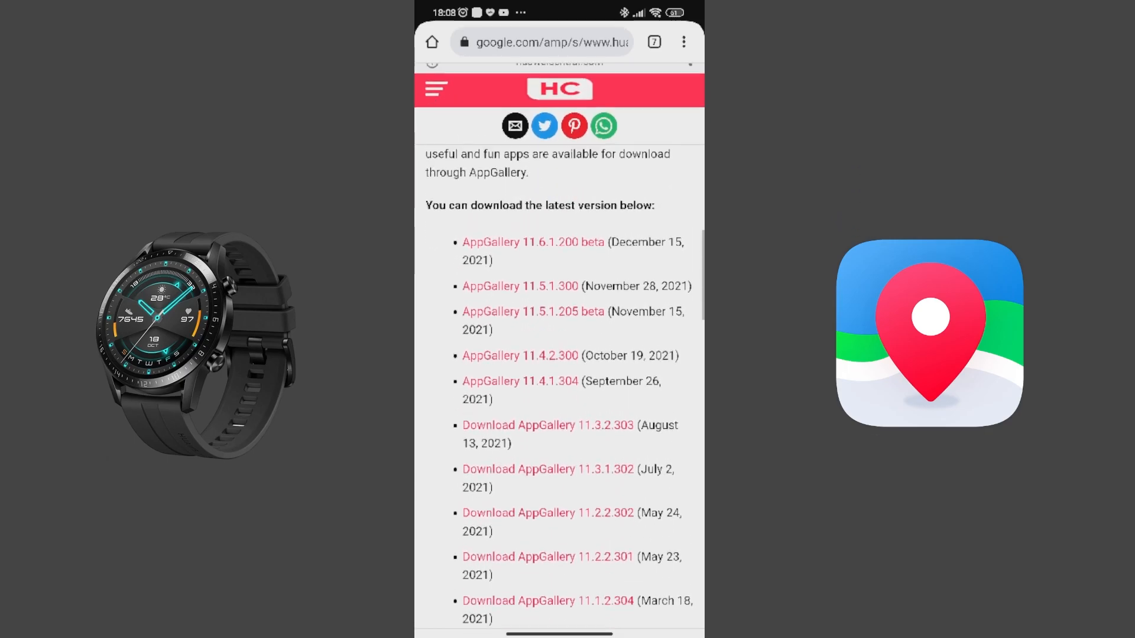
{"action": "scroll", "scroll_direction": "down", "scroll_amount": 3}
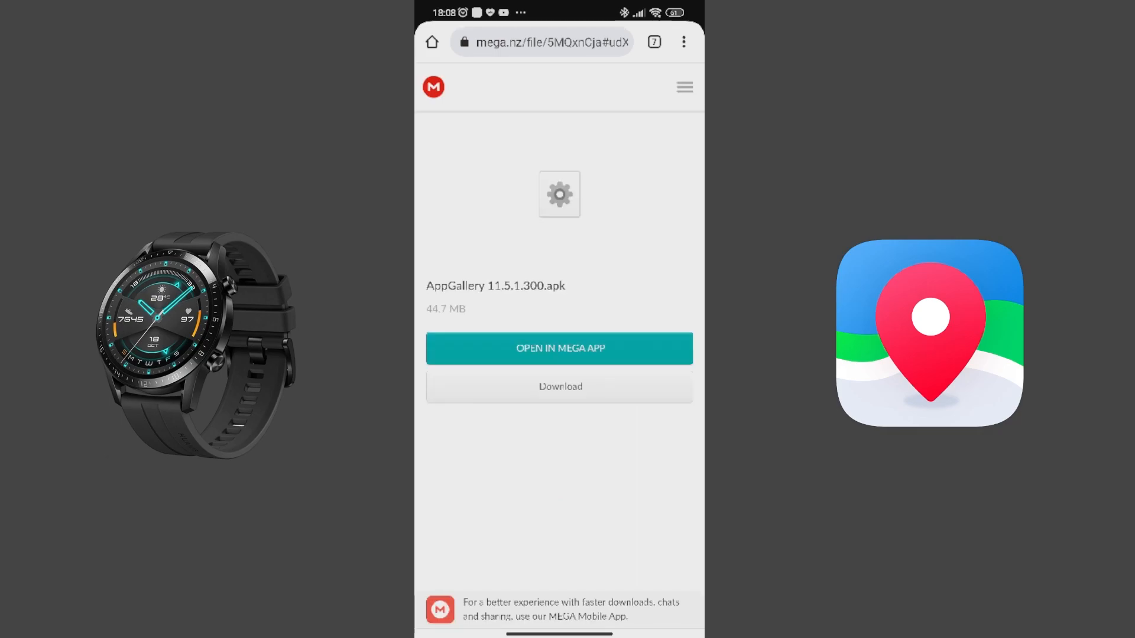
Download AppGallery 11.5.1.300.apk from MEGA, keep it despite the warning, and open it
{"action": "left_click", "coordinate": [558, 386]}
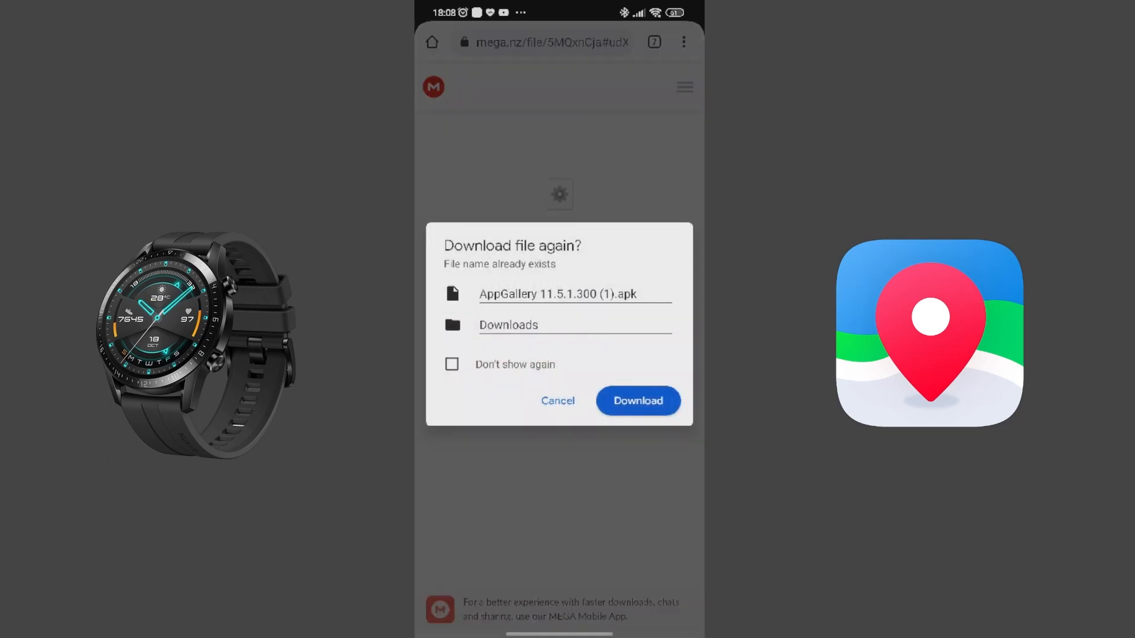
{"action": "left_click", "coordinate": [637, 400]}
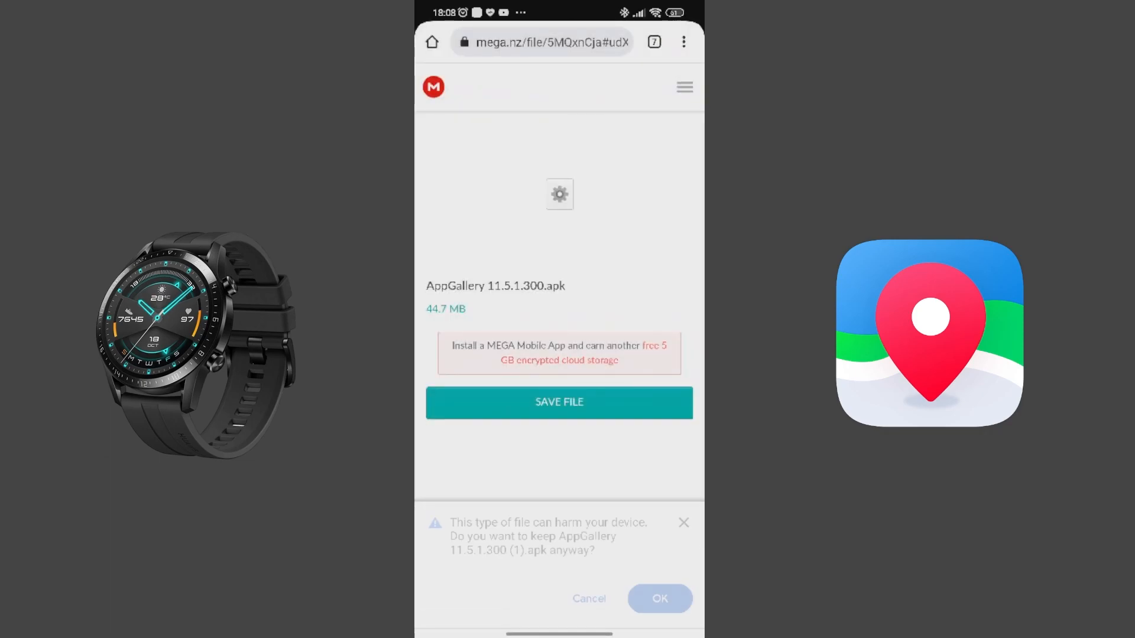
{"action": "left_click", "coordinate": [658, 599]}
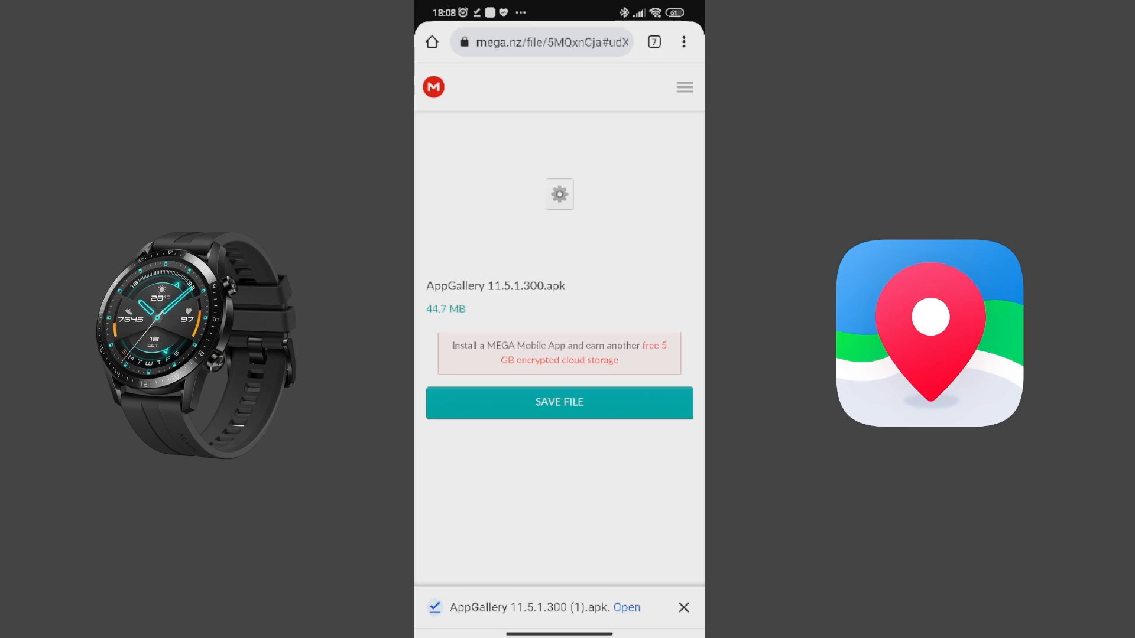
{"action": "left_click", "coordinate": [625, 607]}
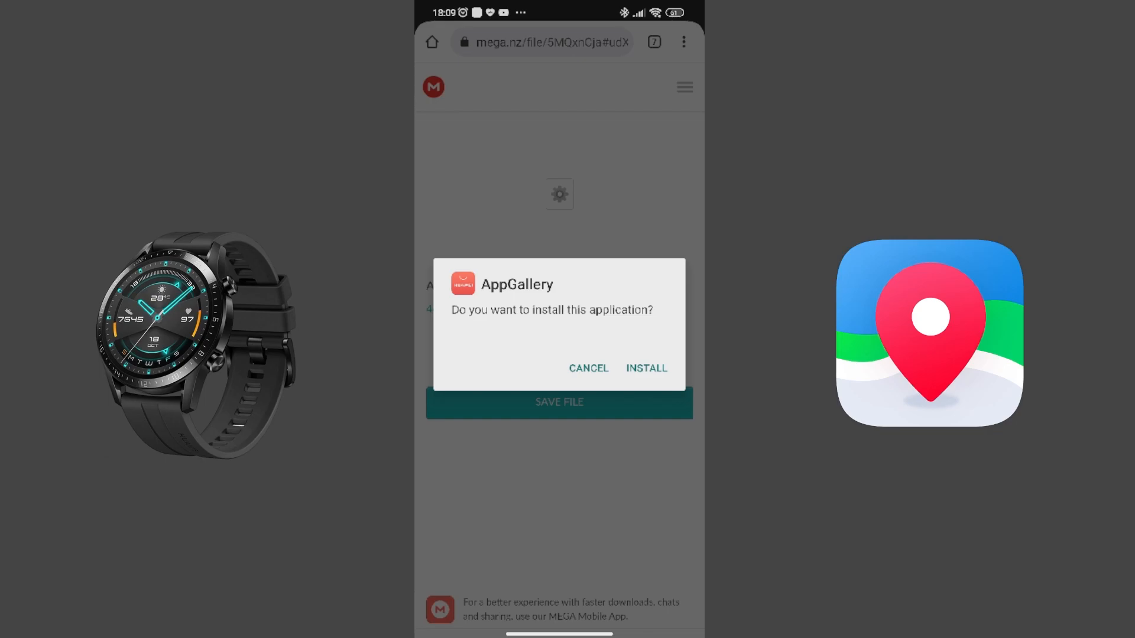
Install AppGallery 11.5.1.300 from the APK and open it
{"action": "left_click", "coordinate": [645, 367]}
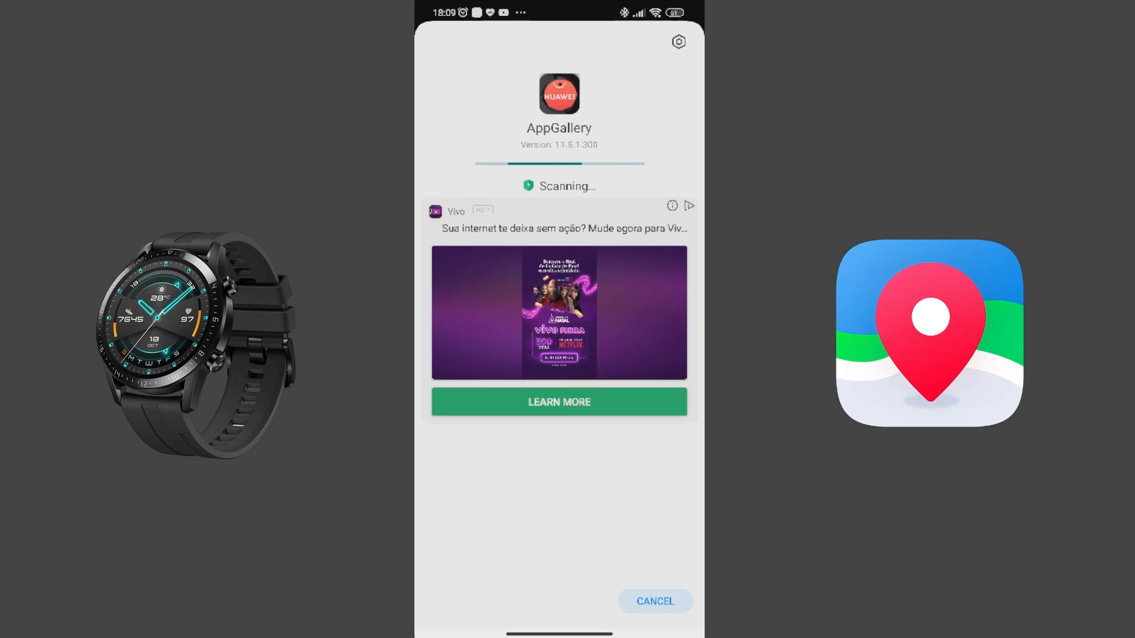
{"action": "left_click", "coordinate": [653, 602]}
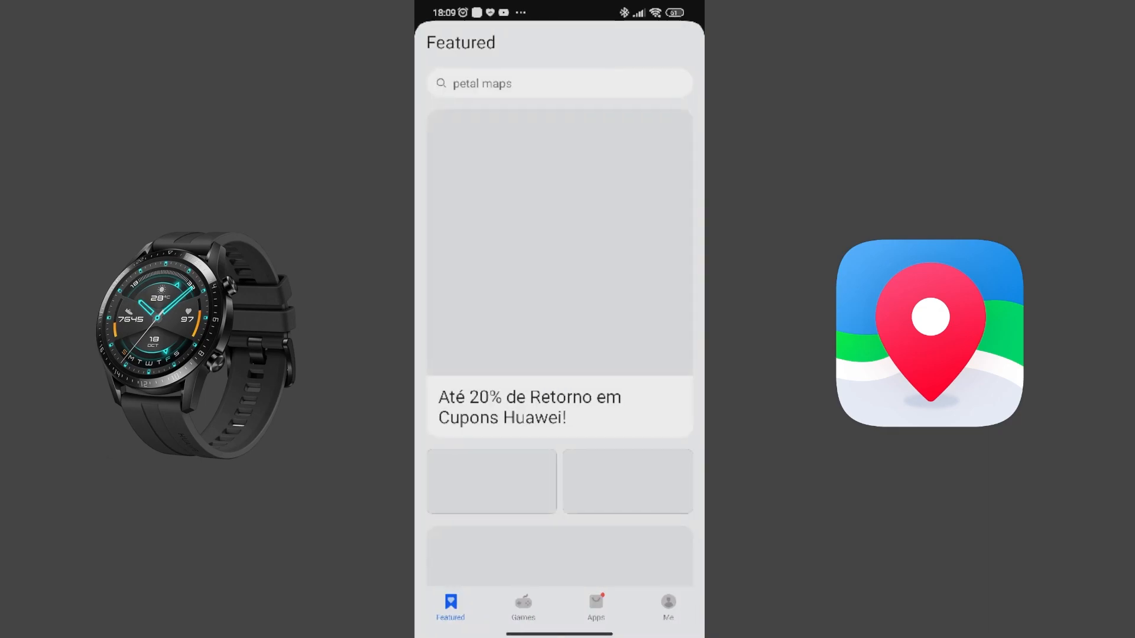
Browse AppGallery's Me, Featured and Games tabs
{"action": "left_click", "coordinate": [667, 608]}
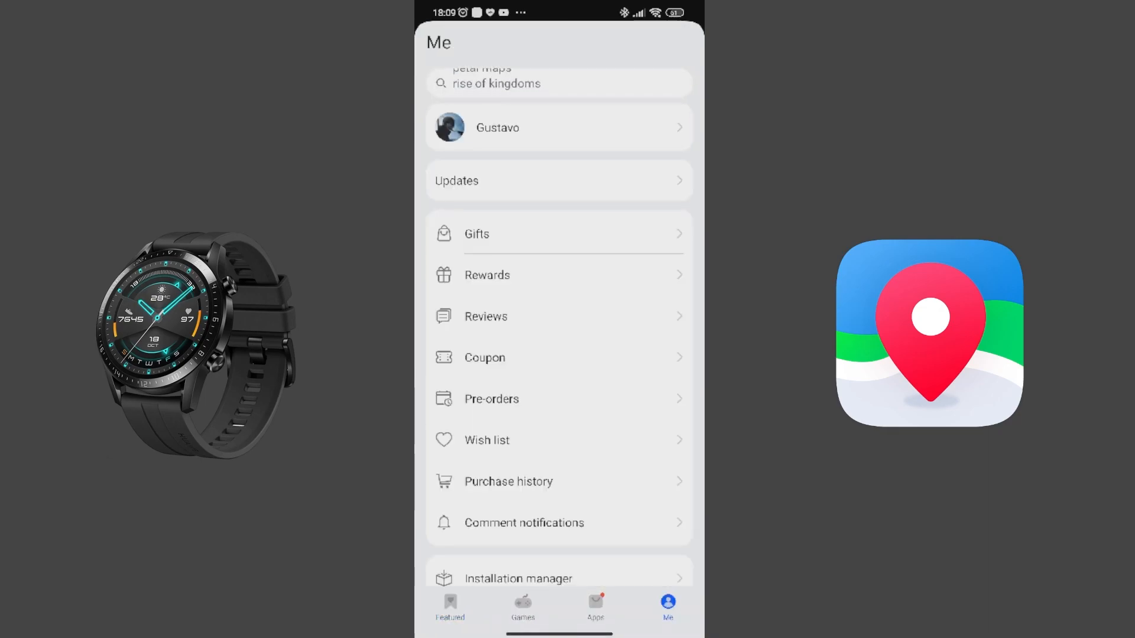
{"action": "left_click", "coordinate": [450, 607]}
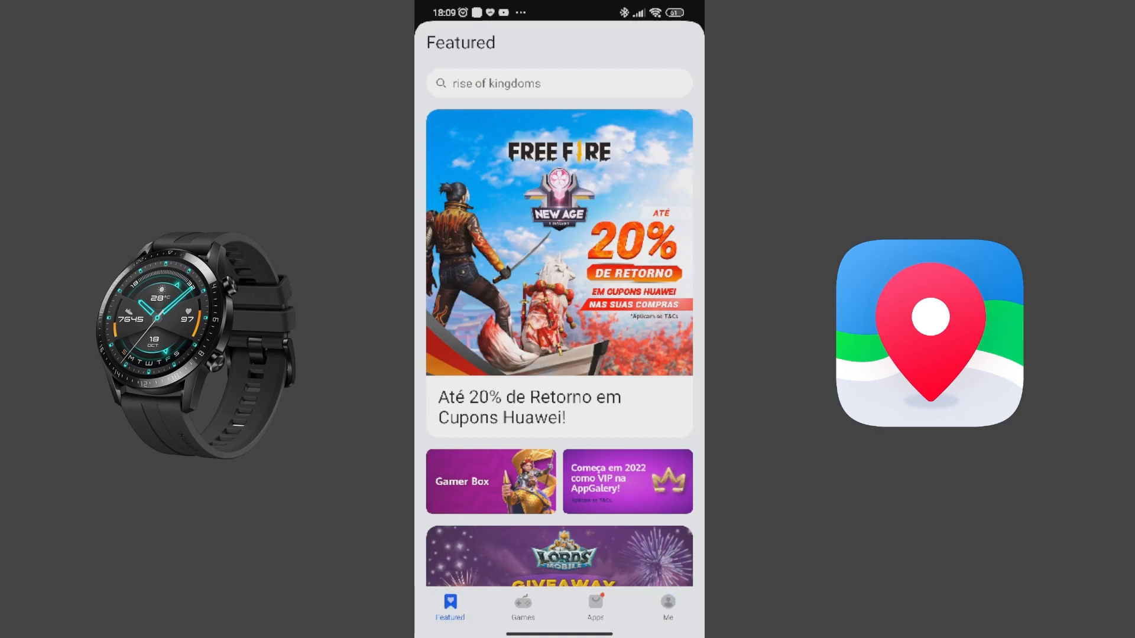
{"action": "left_click", "coordinate": [522, 606]}
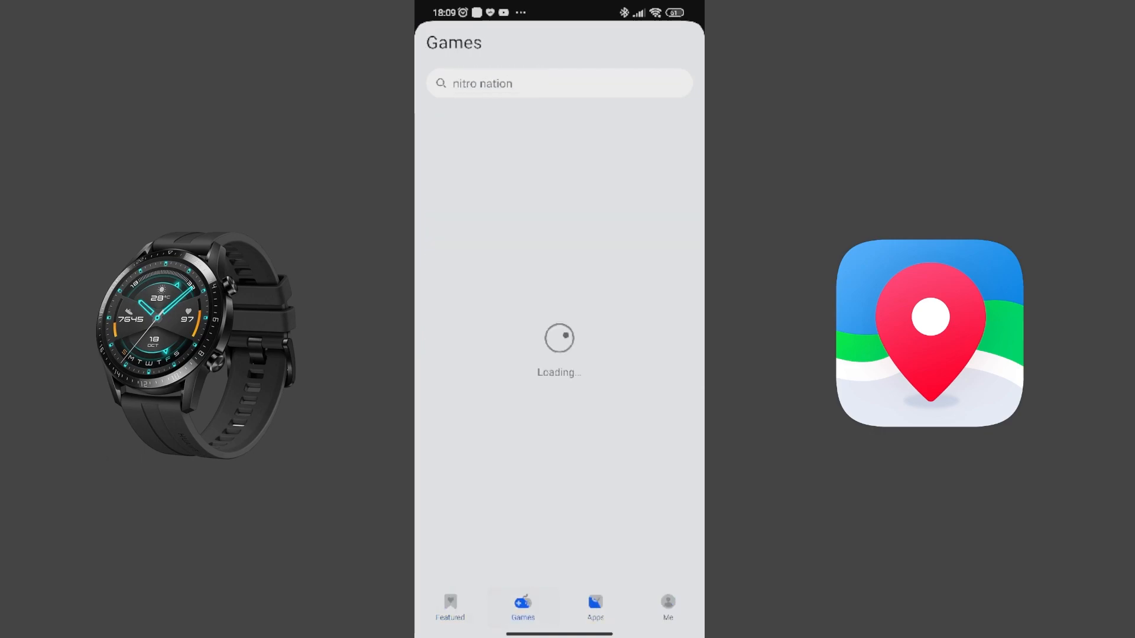
Search 'health', open the installed Huawei Health page, then return home
{"action": "left_click", "coordinate": [449, 608]}
{"action": "type", "text": "health"}
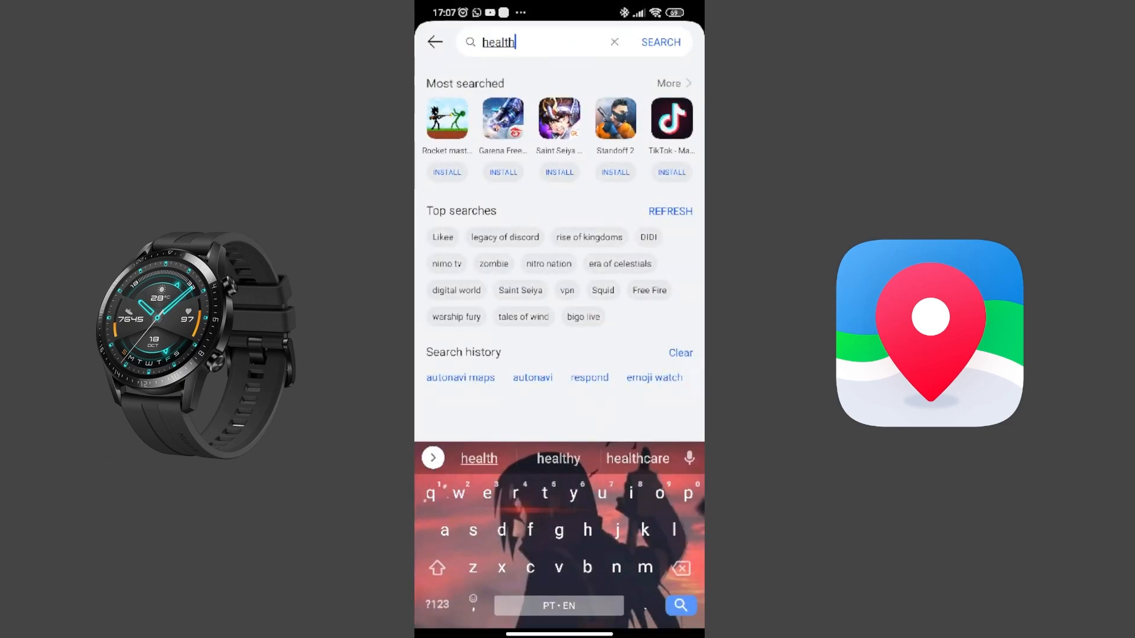
{"action": "left_click", "coordinate": [660, 42]}
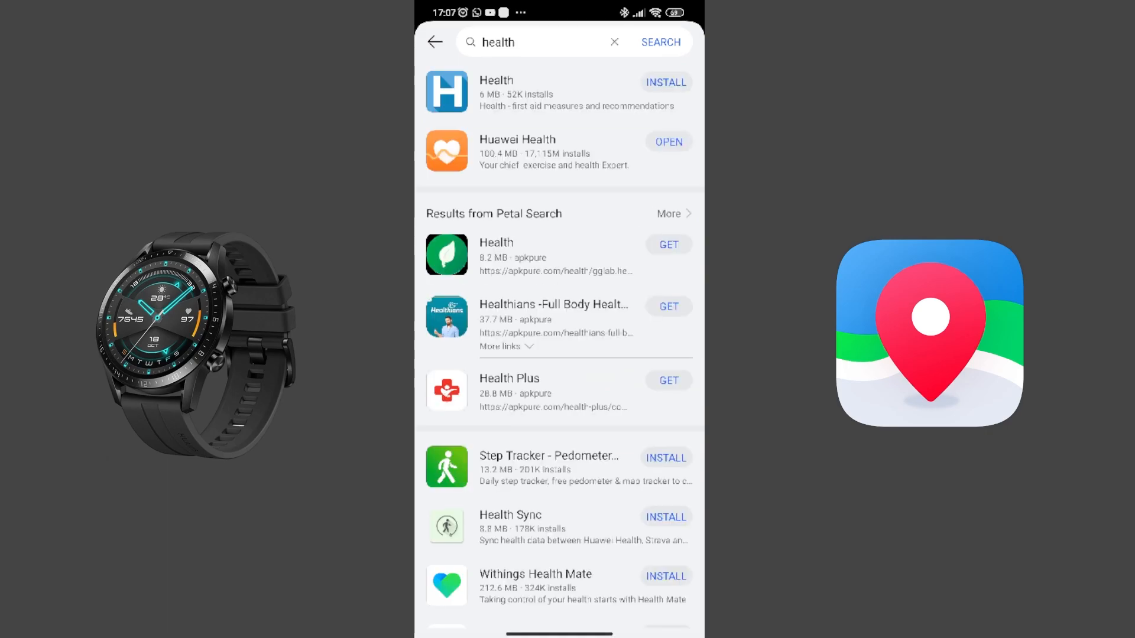
{"action": "left_click", "coordinate": [517, 150]}
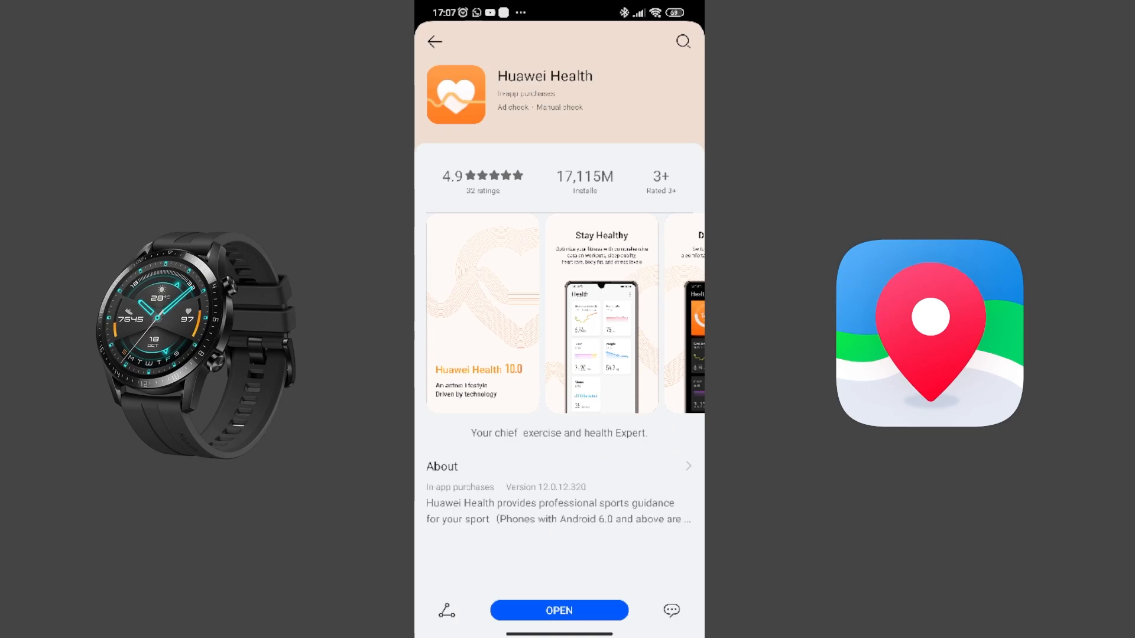
{"action": "left_click", "coordinate": [434, 42]}
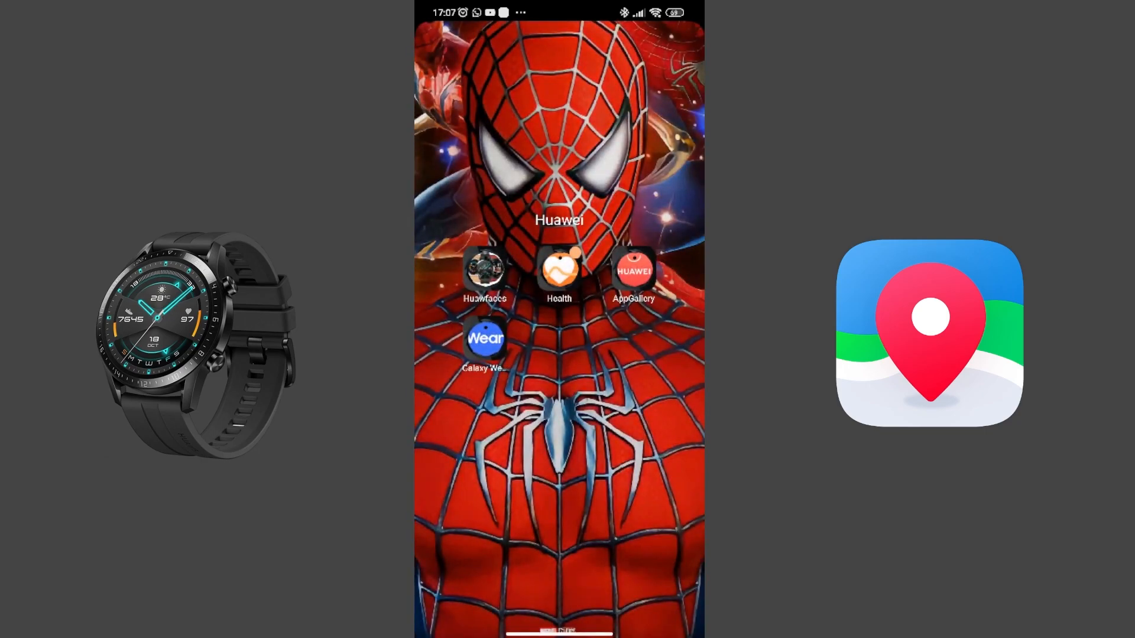
Launch Huawei Health and view the connected HUAWEI WATCH GT 2 details at 88% battery
{"action": "left_click", "coordinate": [557, 270]}
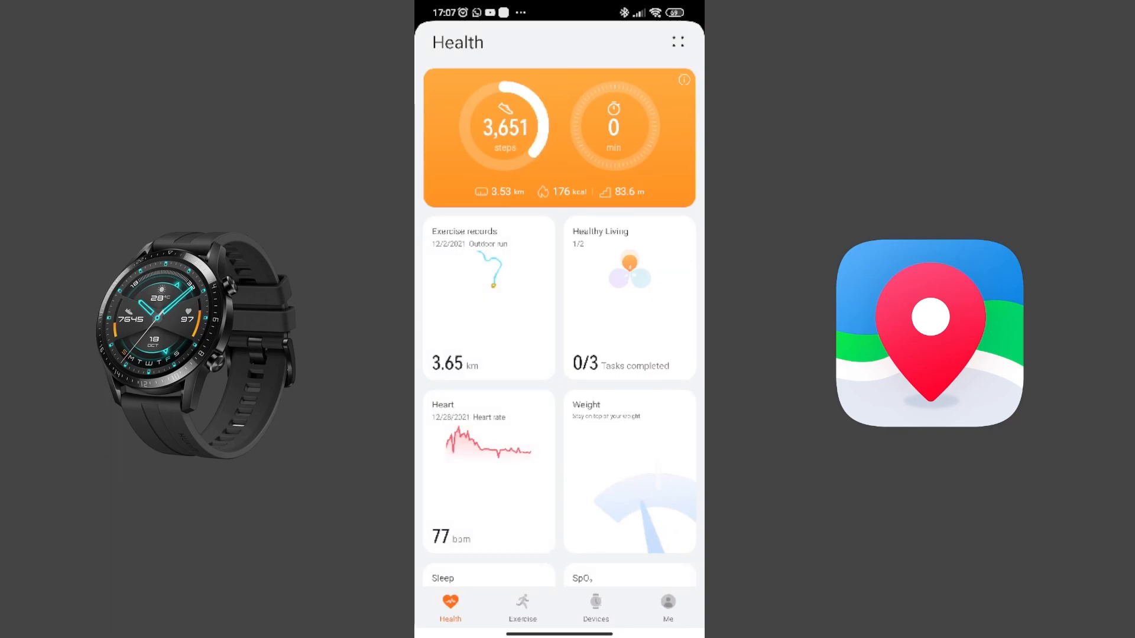
{"action": "left_click", "coordinate": [595, 607]}
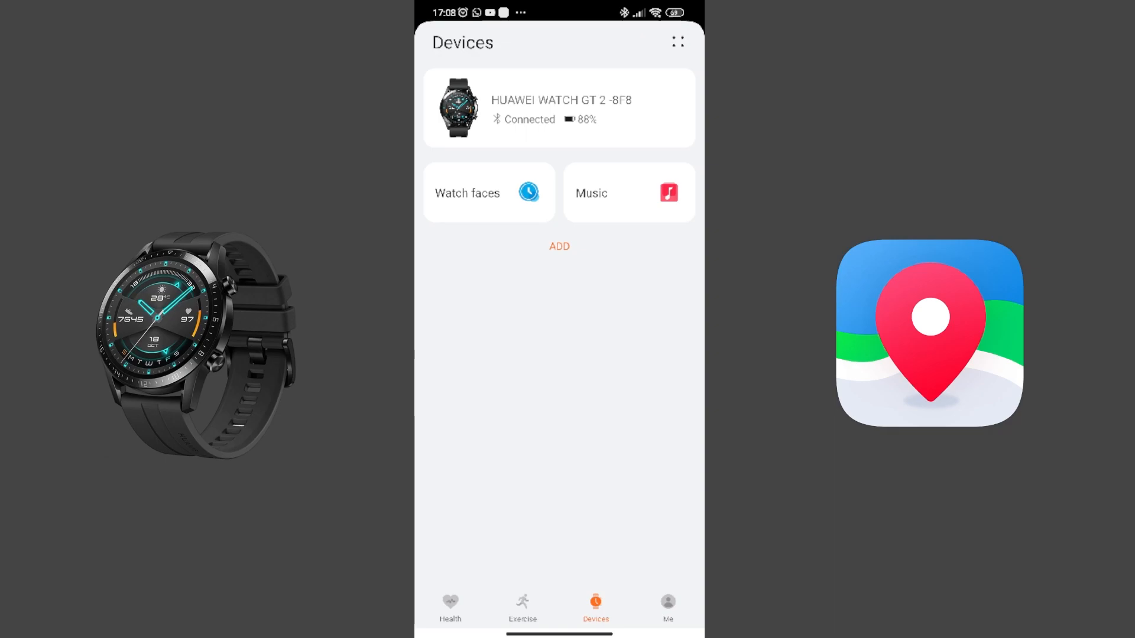
{"action": "left_click", "coordinate": [558, 107]}
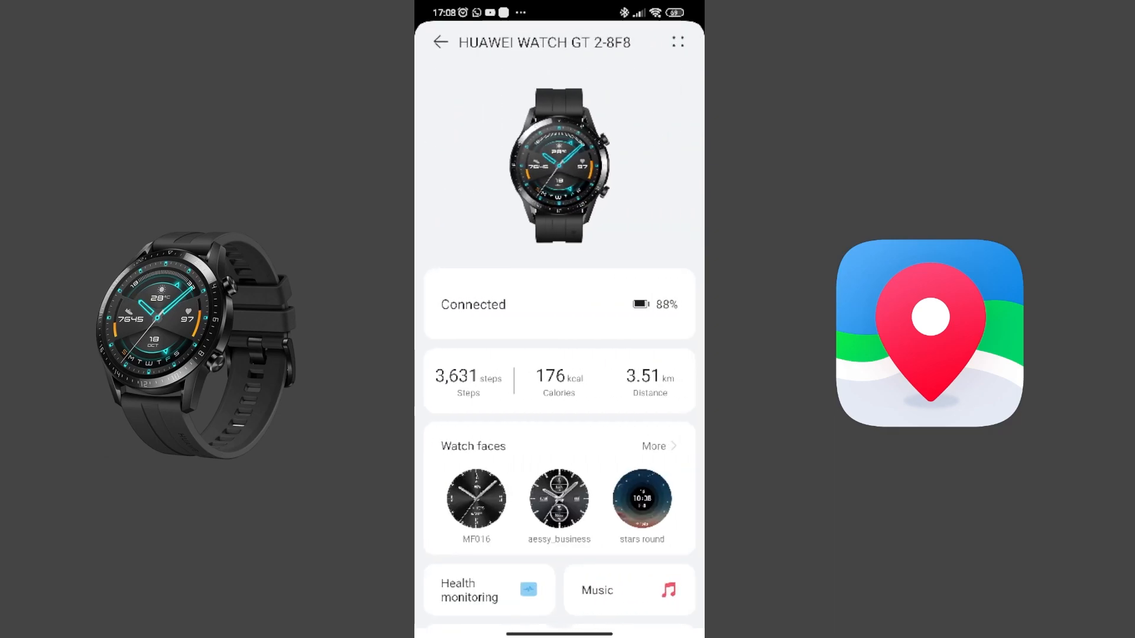
{"action": "left_click", "coordinate": [667, 606]}
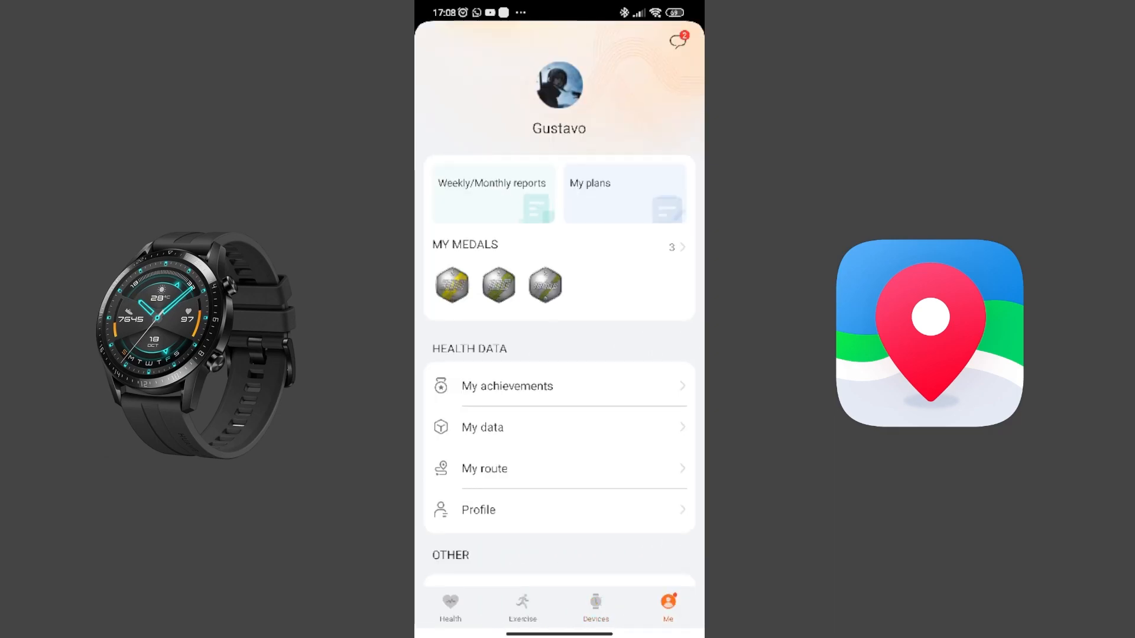
{"action": "scroll", "scroll_direction": "down", "scroll_amount": 3}
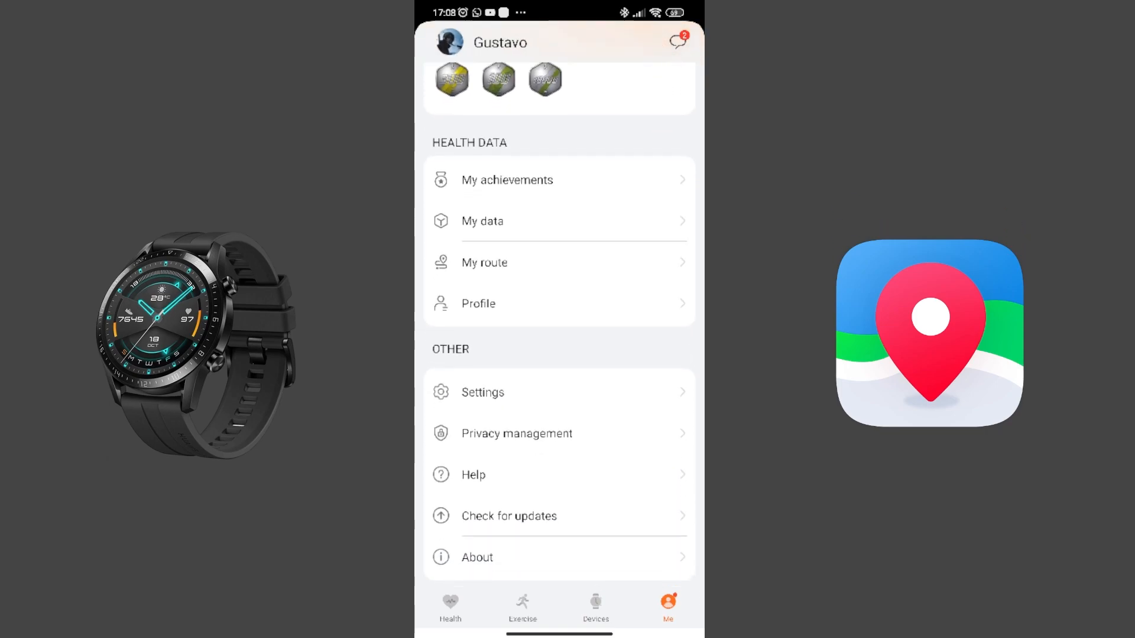
{"action": "left_click", "coordinate": [595, 606]}
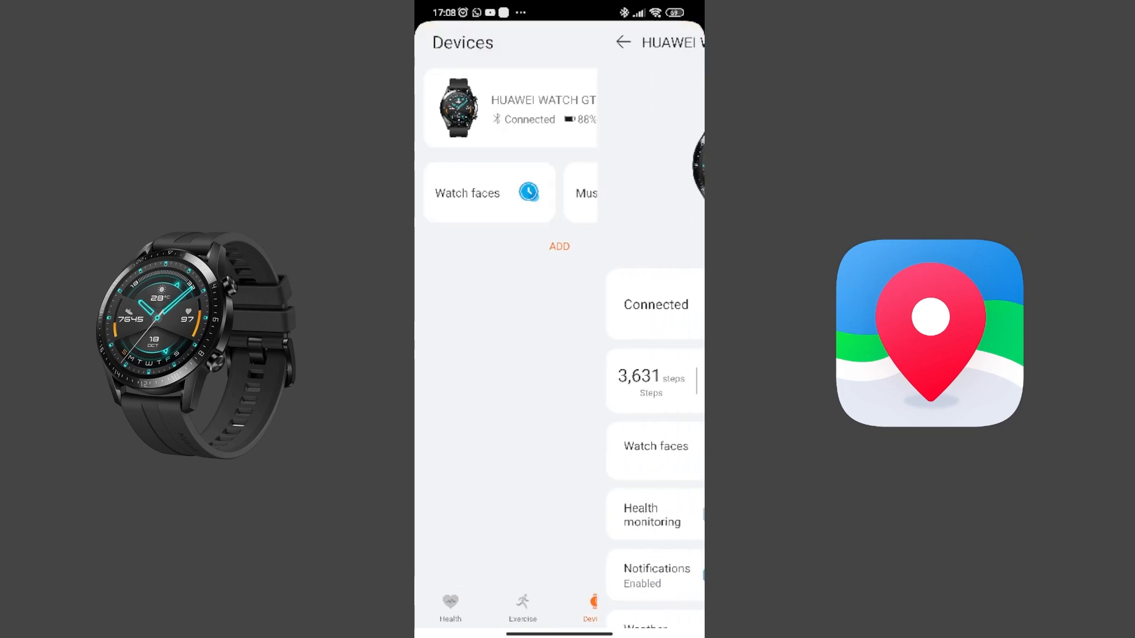
{"action": "left_click", "coordinate": [508, 109]}
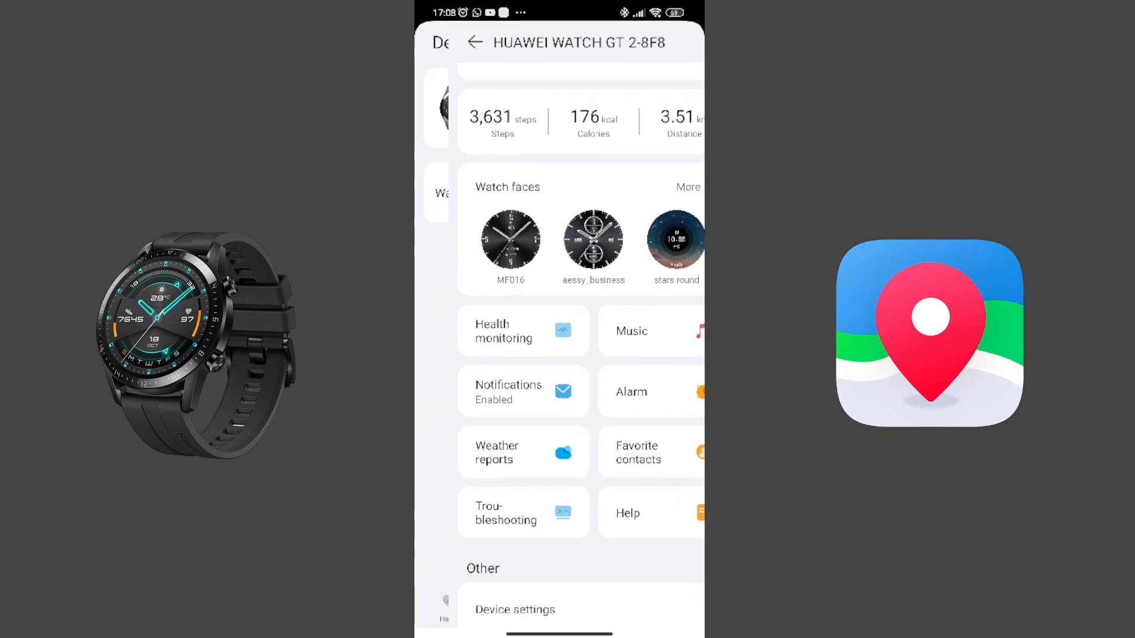
View the Me profile page, then bring up the recent apps overview
{"action": "left_click", "coordinate": [667, 606]}
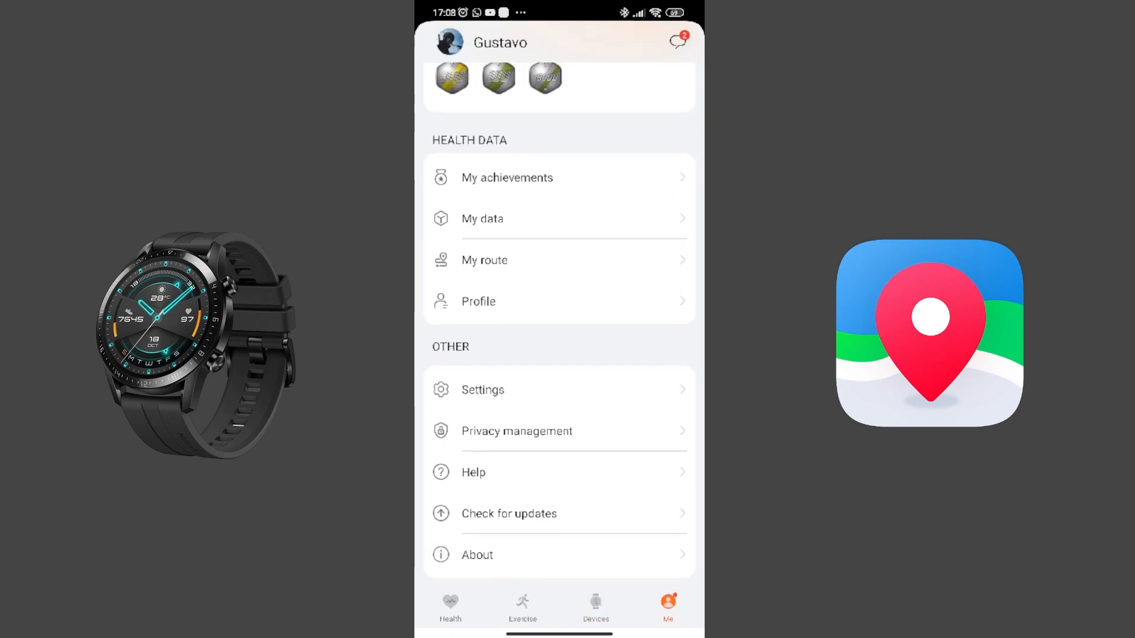
{"action": "left_click", "coordinate": [509, 514]}
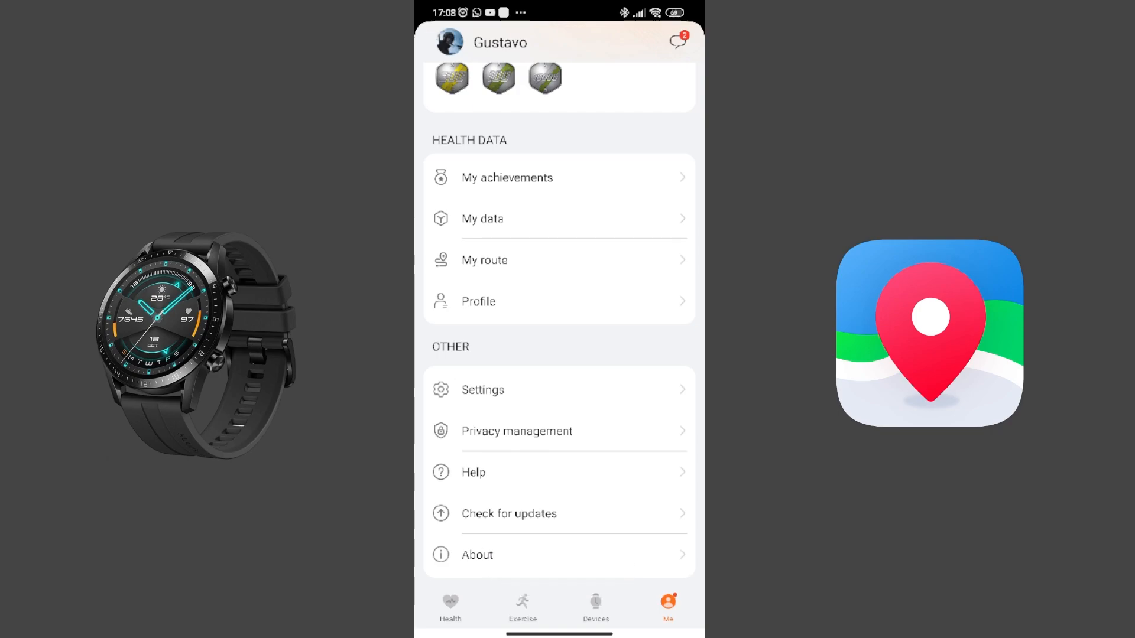
{"action": "left_click", "coordinate": [476, 555]}
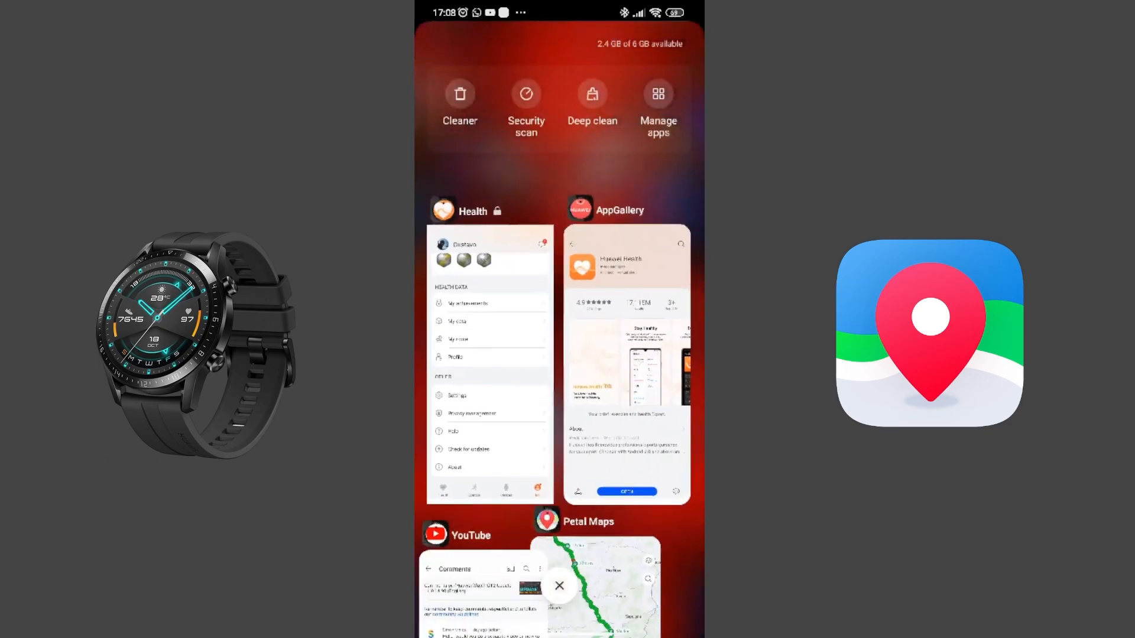
Search AppGallery for HMS Core, confirm it's installed, and open the Huawei folder
{"action": "left_click", "coordinate": [625, 365]}
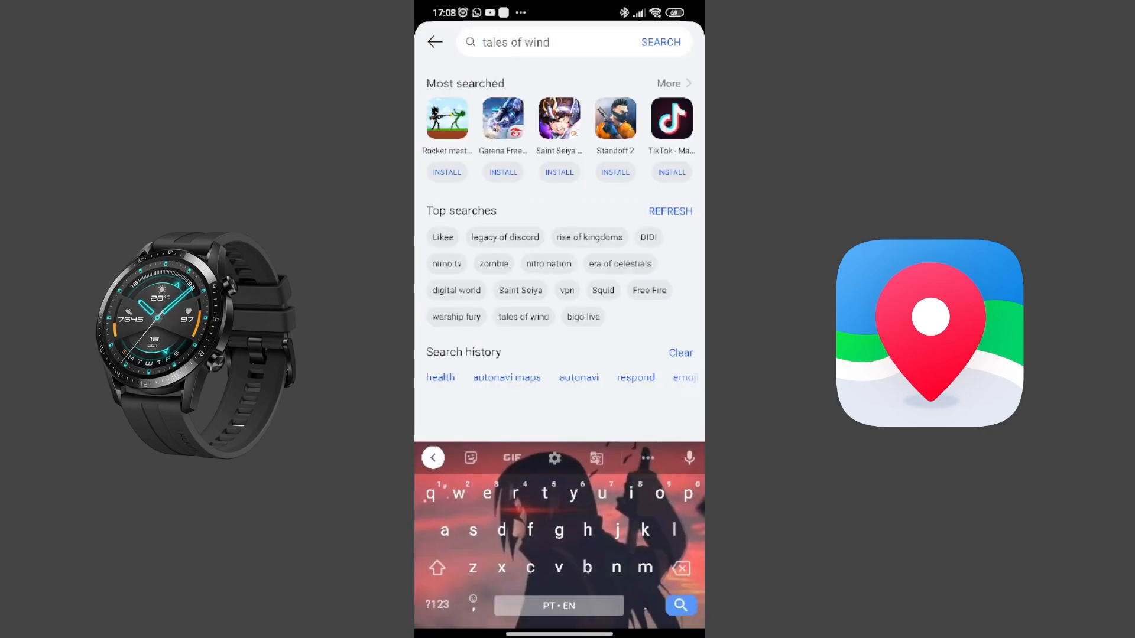
{"action": "type", "text": "huw"}
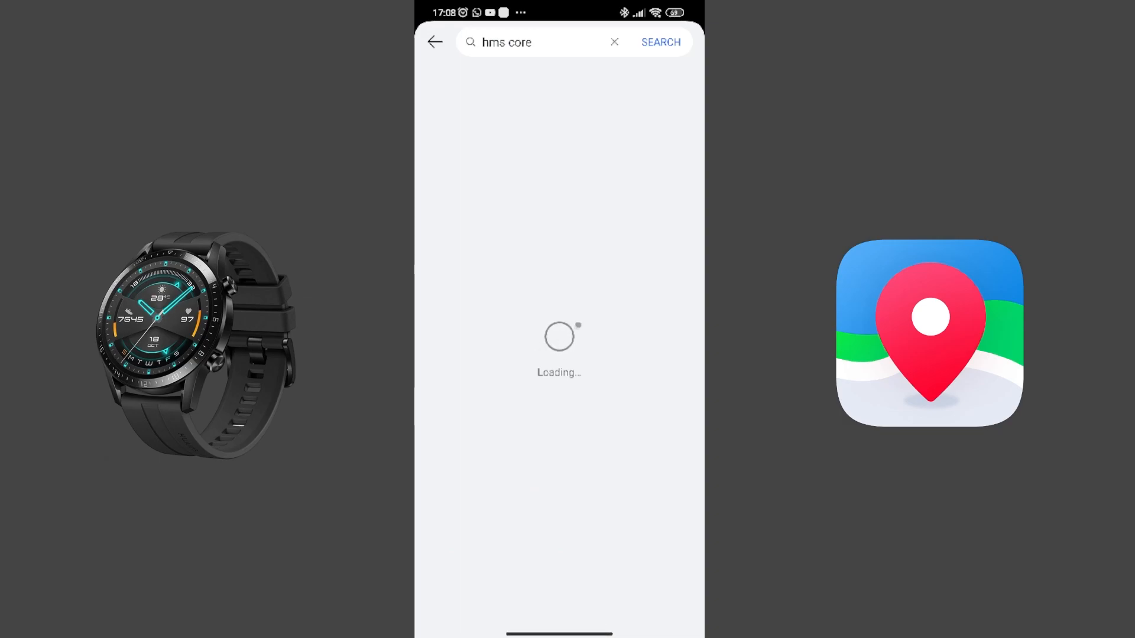
{"action": "left_click", "coordinate": [659, 42]}
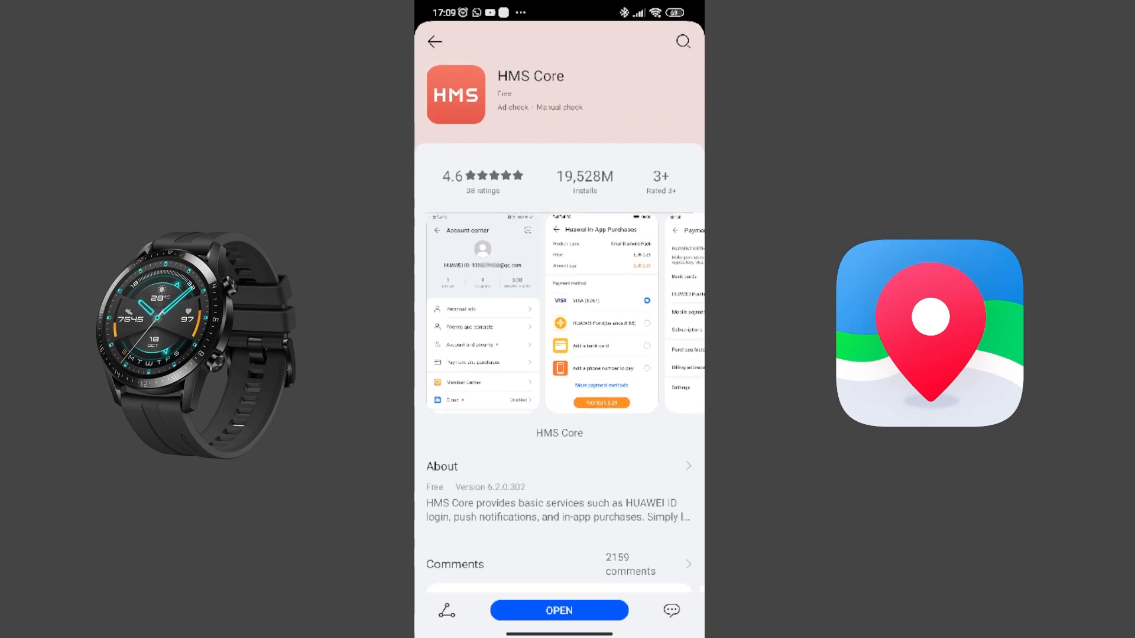
{"action": "left_click", "coordinate": [558, 610]}
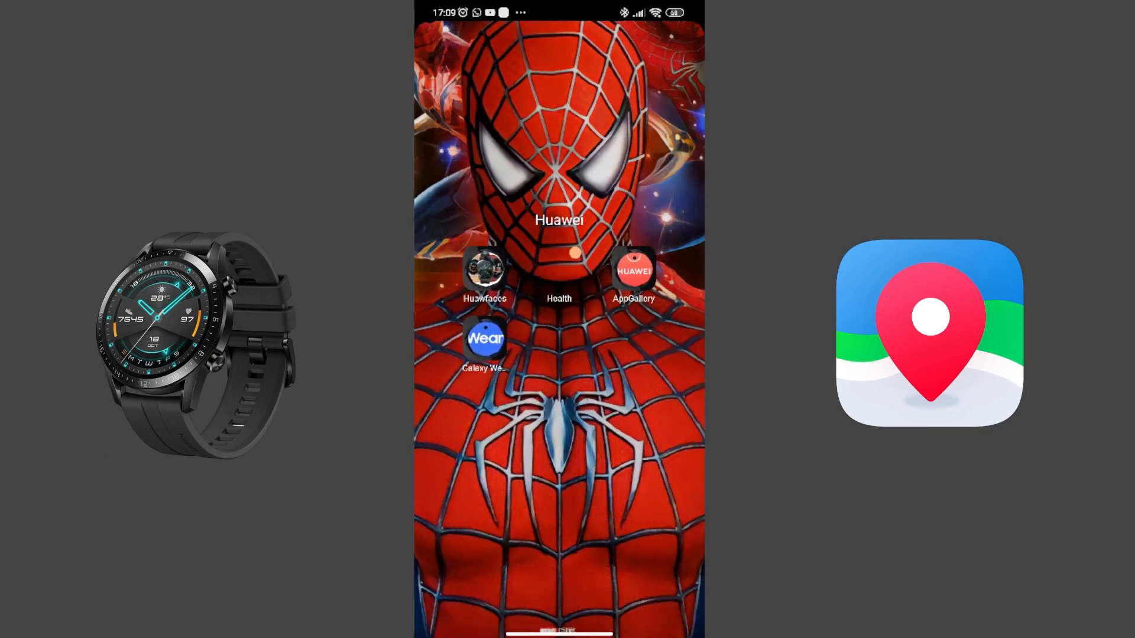
Check Huawei Health's Devices page for the connected GT 2 (88%), then bring up Camera
{"action": "left_click", "coordinate": [558, 275]}
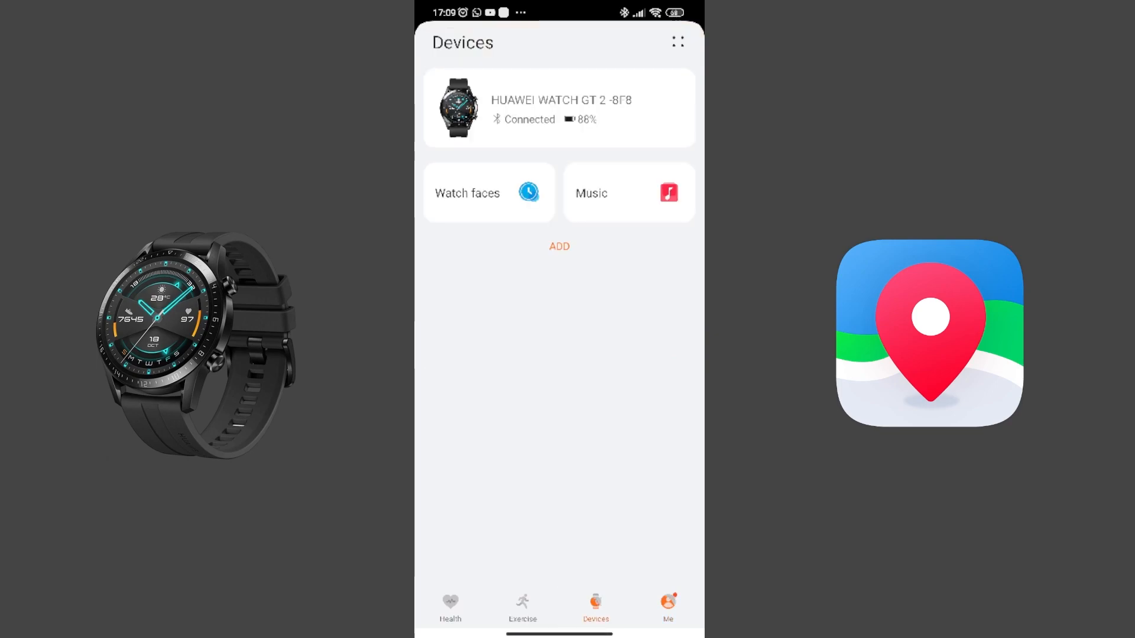
{"action": "left_click", "coordinate": [558, 107]}
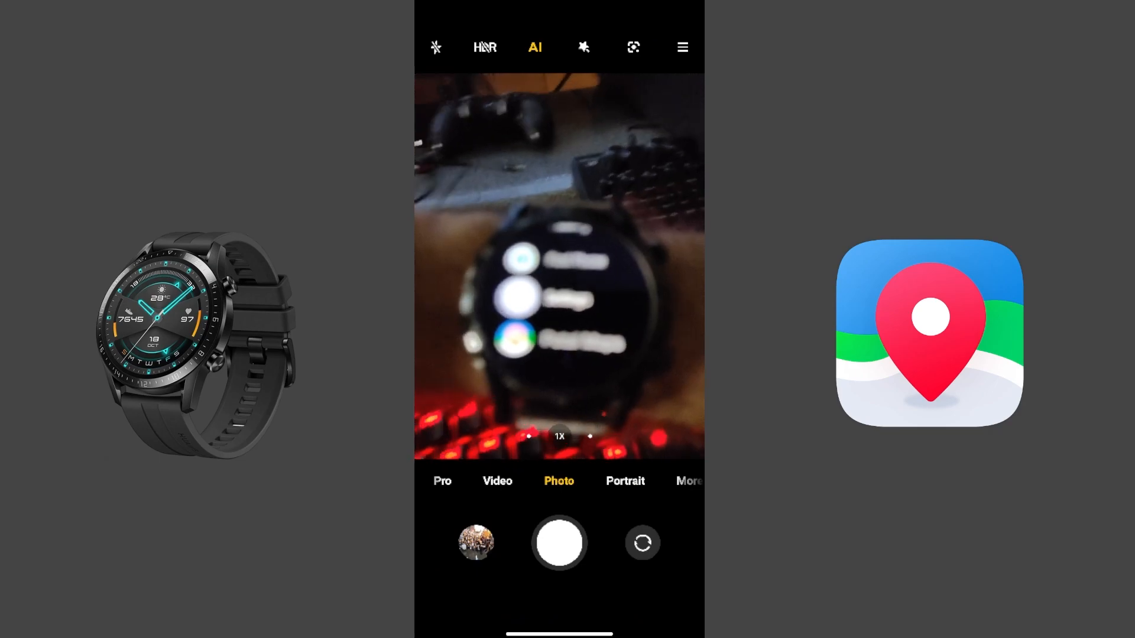
Return to AppGallery's 'hms core' search showing HMS Core already installed
{"action": "left_click", "coordinate": [496, 364]}
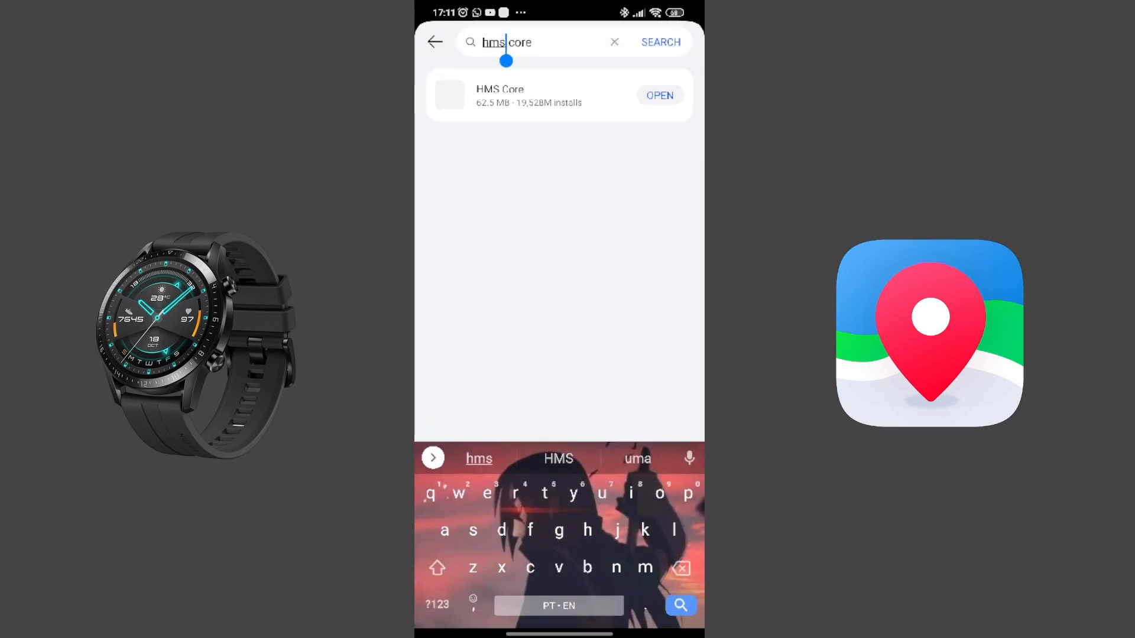
Search AppGallery for 'petal' and open the installed Petal Maps app
{"action": "type", "text": "petal"}
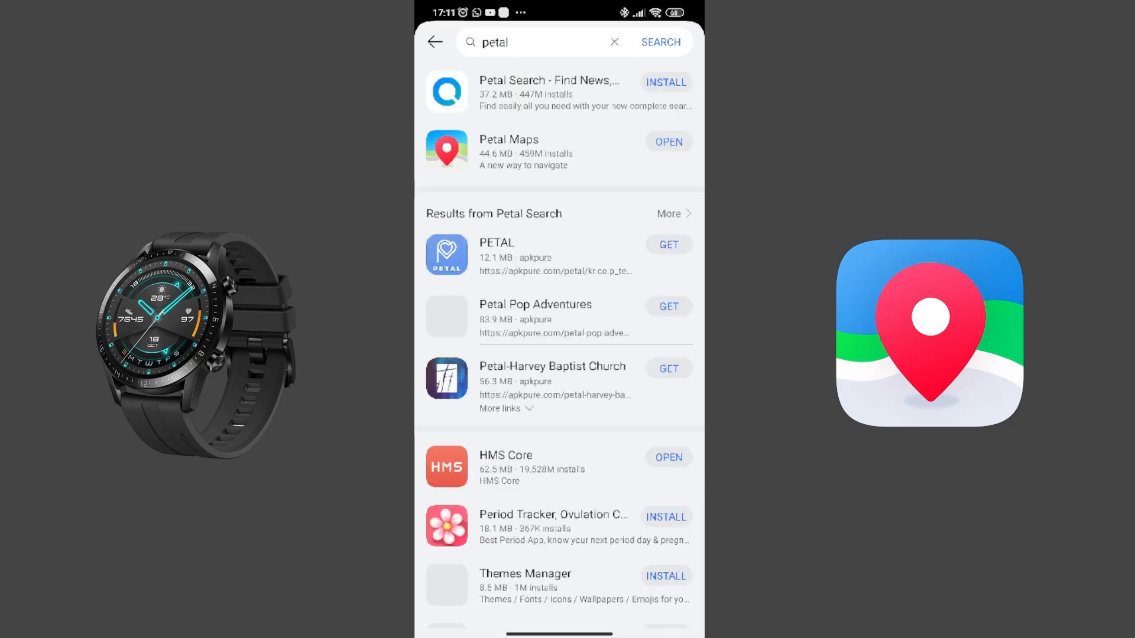
{"action": "left_click", "coordinate": [509, 140]}
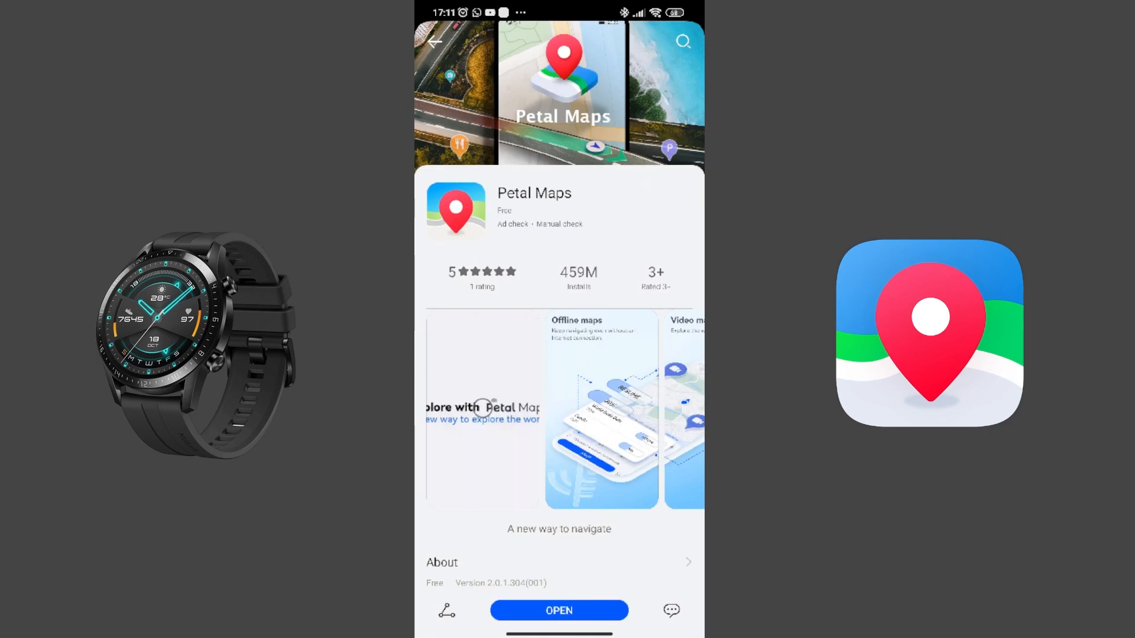
{"action": "scroll", "scroll_direction": "up", "scroll_amount": 3}
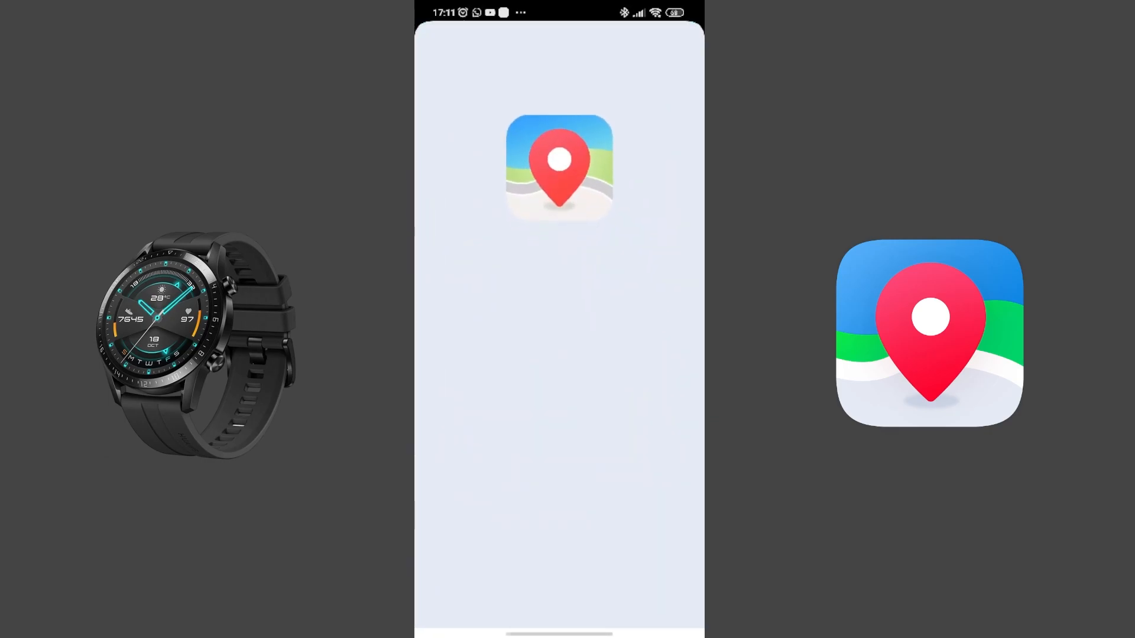
Start Petal Maps navigation to Copacabana Rio de Janeiro, picked from search history
{"action": "left_click", "coordinate": [558, 168]}
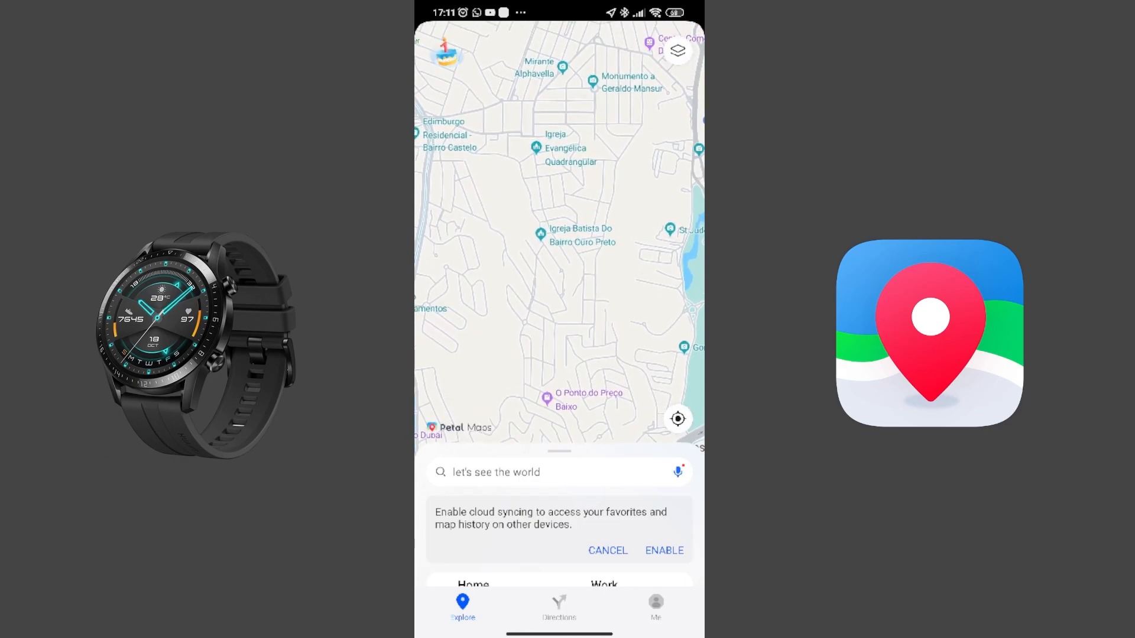
{"action": "left_click", "coordinate": [557, 471]}
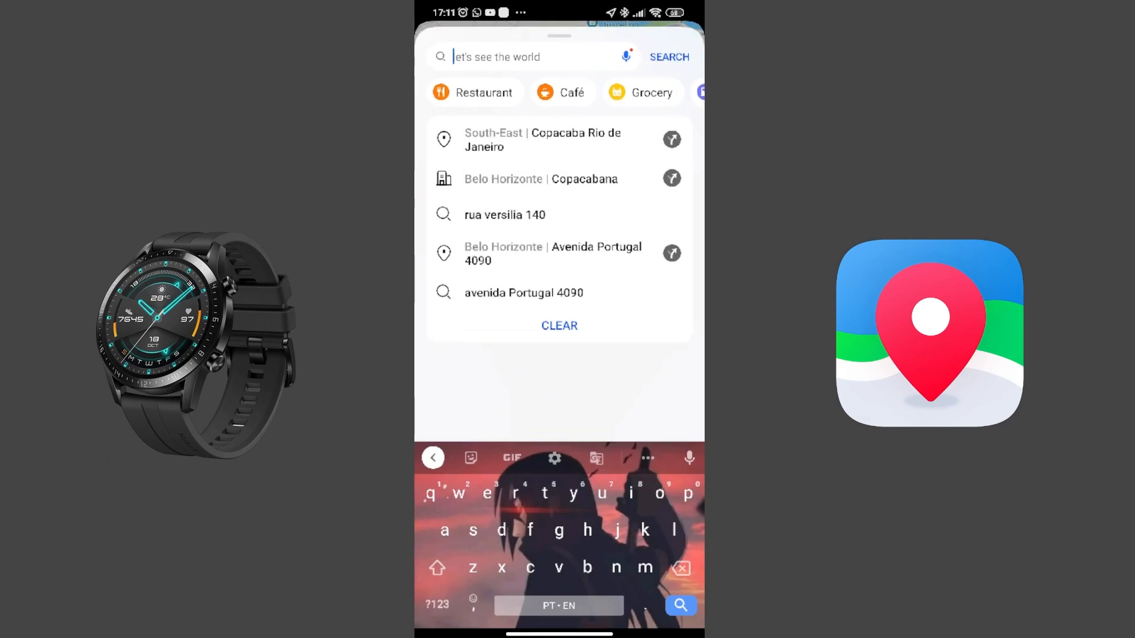
{"action": "left_click", "coordinate": [529, 139]}
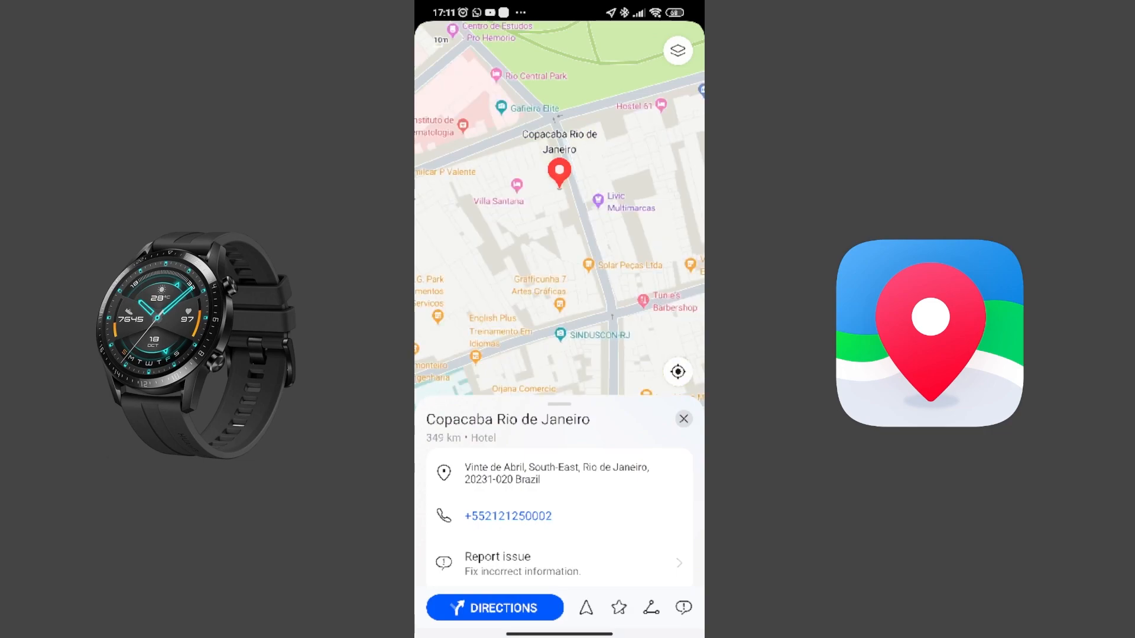
{"action": "left_click", "coordinate": [494, 607]}
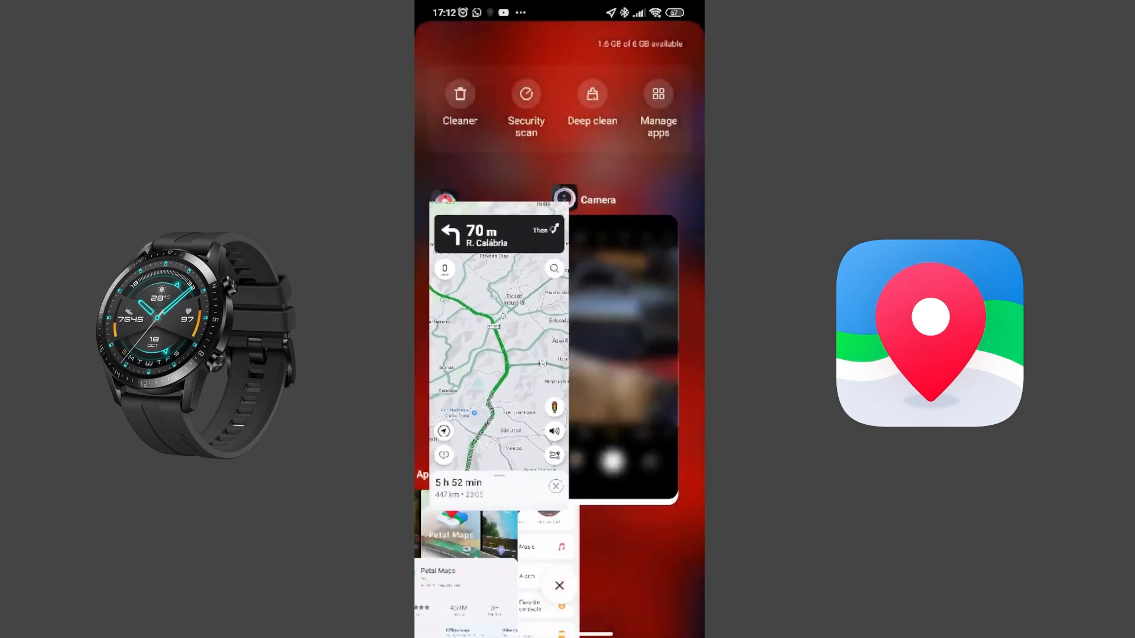
Dismiss the recent-apps overview to reach the home screen
{"action": "scroll", "scroll_direction": "down", "scroll_amount": 3}
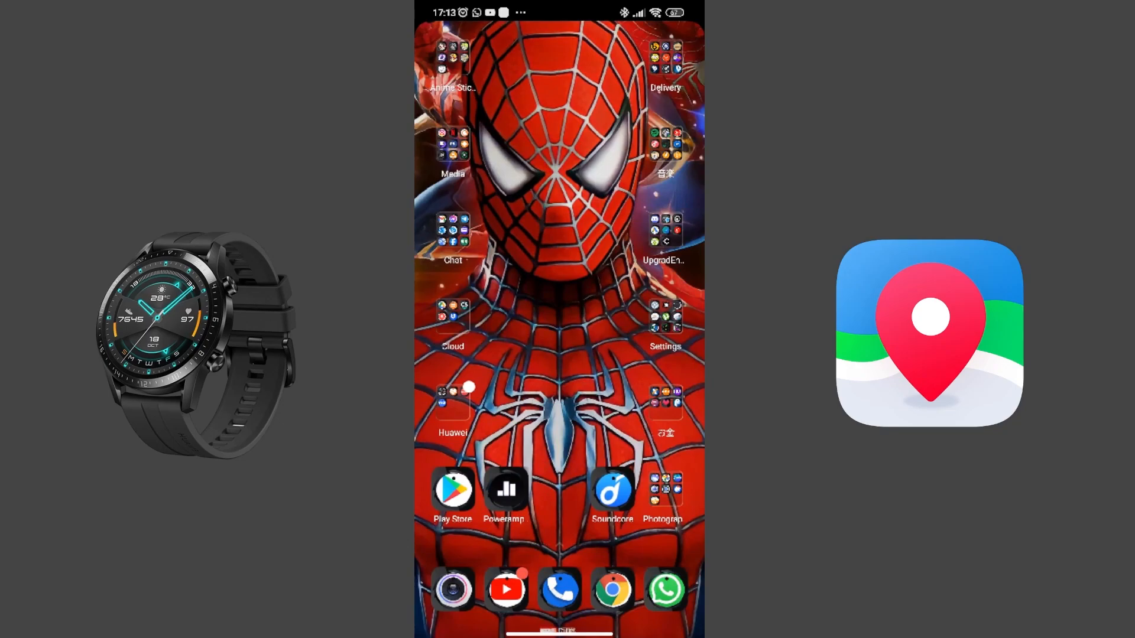
Set Huawei Health's battery saver to No restrictions and turn on its Autostart
{"action": "left_click", "coordinate": [664, 319]}
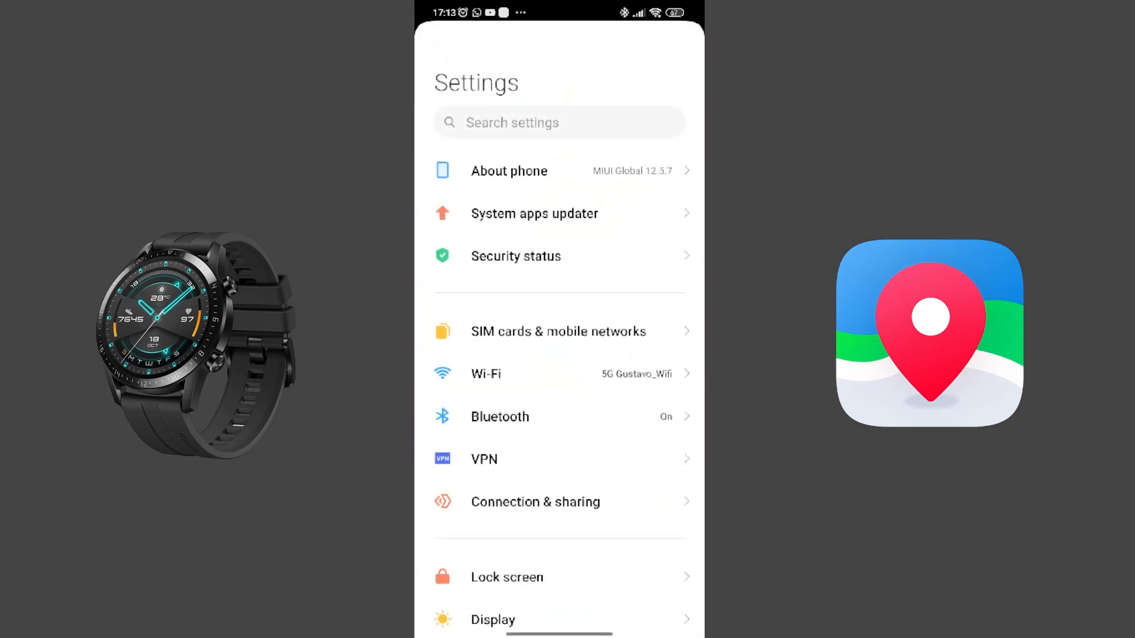
{"action": "left_click", "coordinate": [558, 122]}
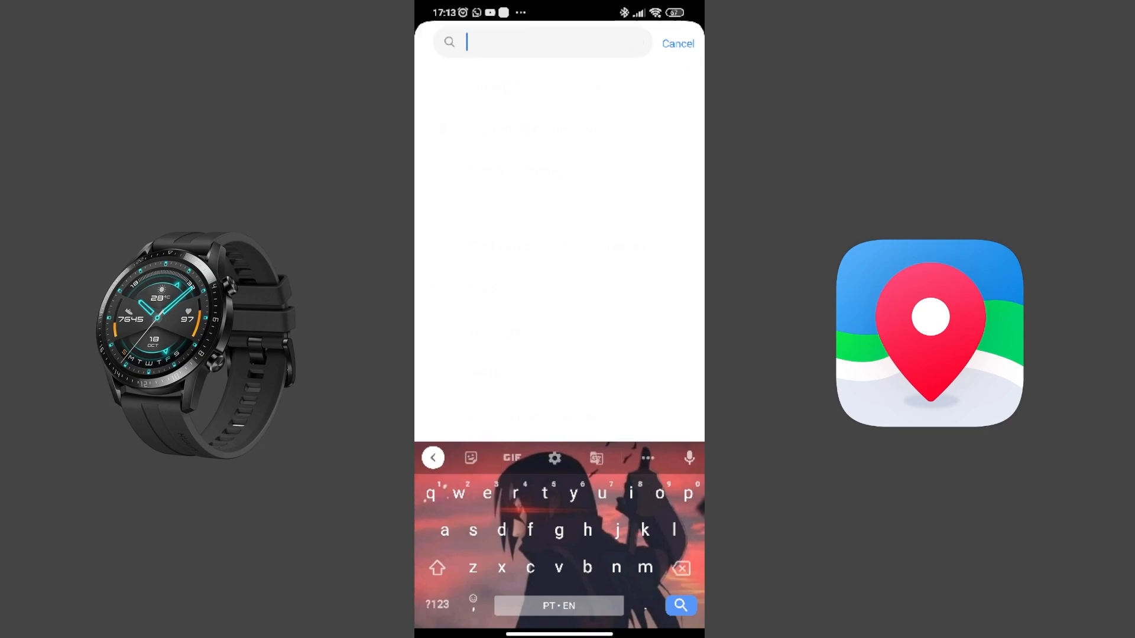
{"action": "type", "text": "apps"}
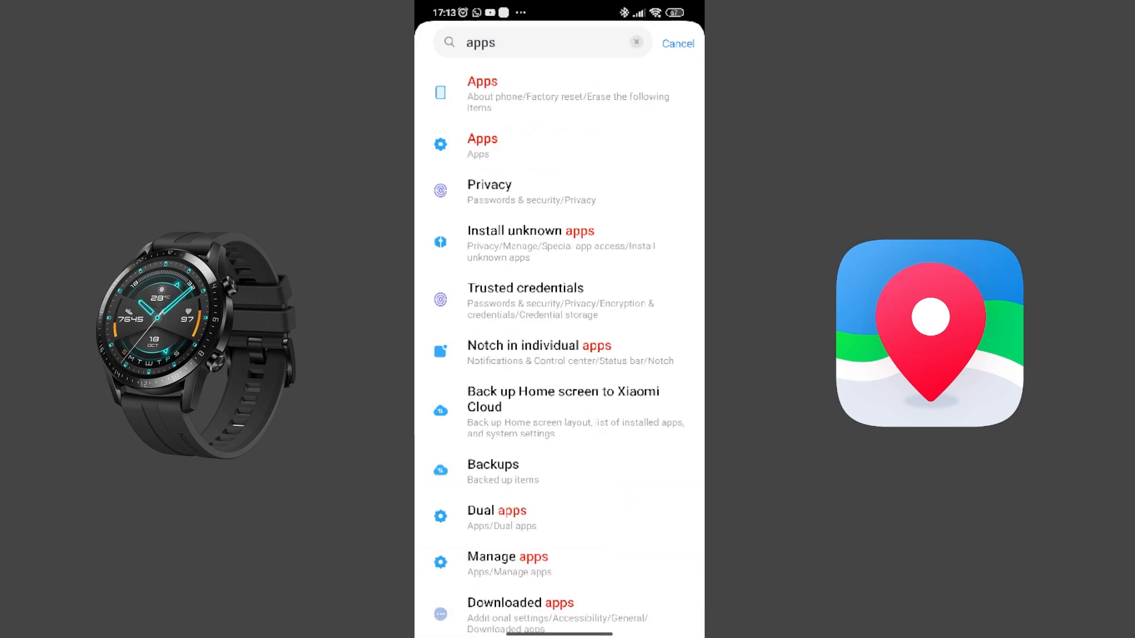
{"action": "left_click", "coordinate": [506, 563]}
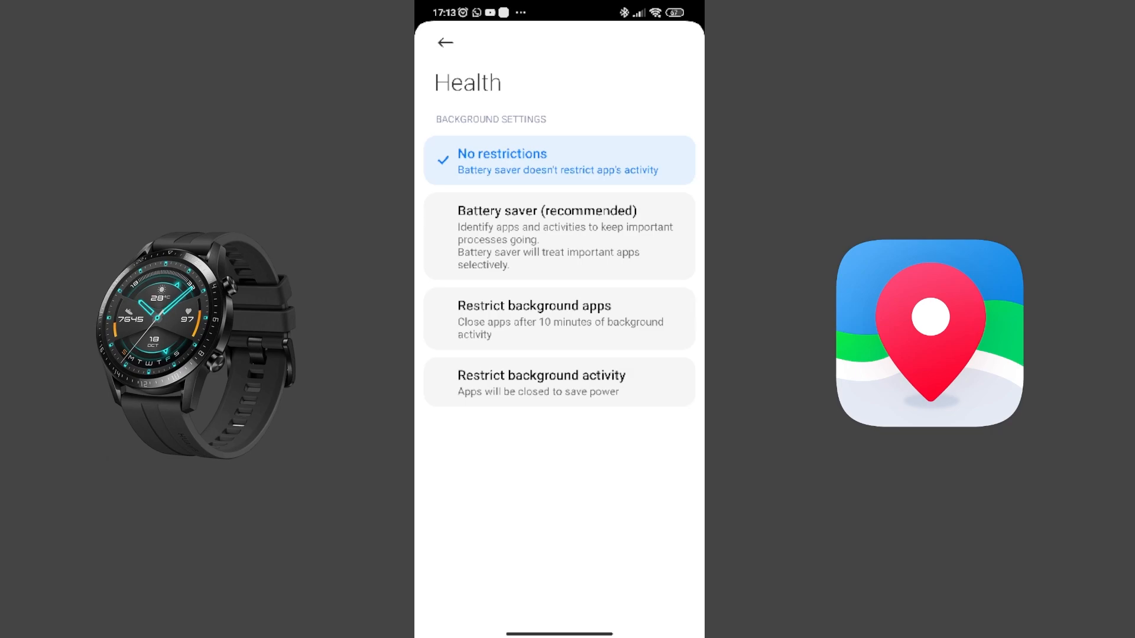
{"action": "left_click", "coordinate": [443, 42]}
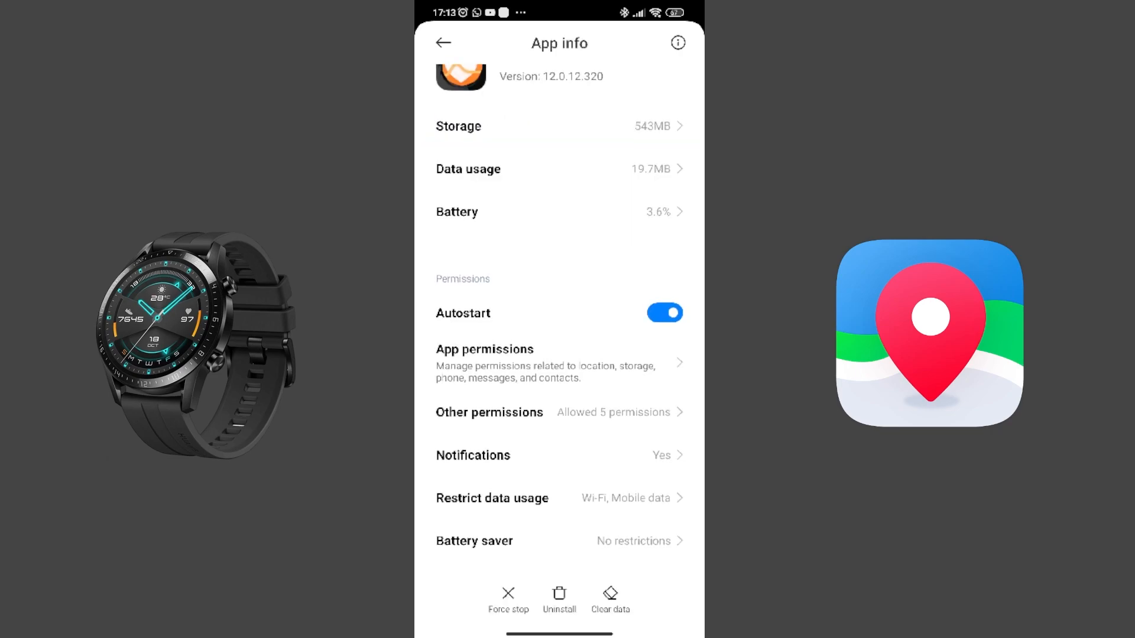
{"action": "left_click", "coordinate": [442, 42]}
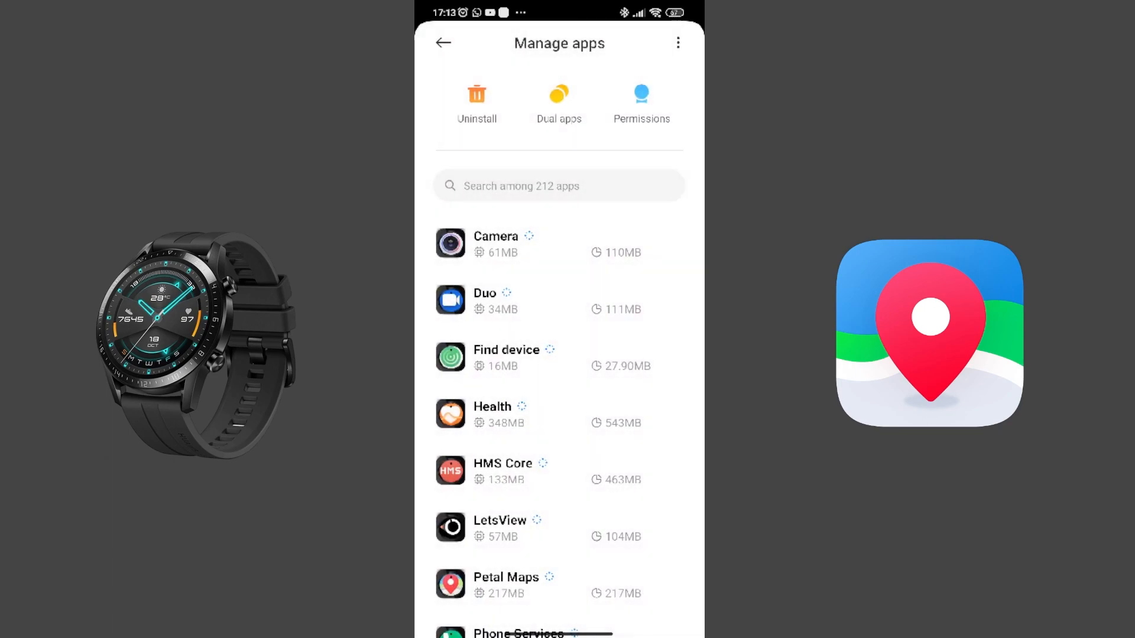
Enable Autostart for HMS Core and return to the main Settings page
{"action": "scroll", "scroll_direction": "down", "scroll_amount": 3}
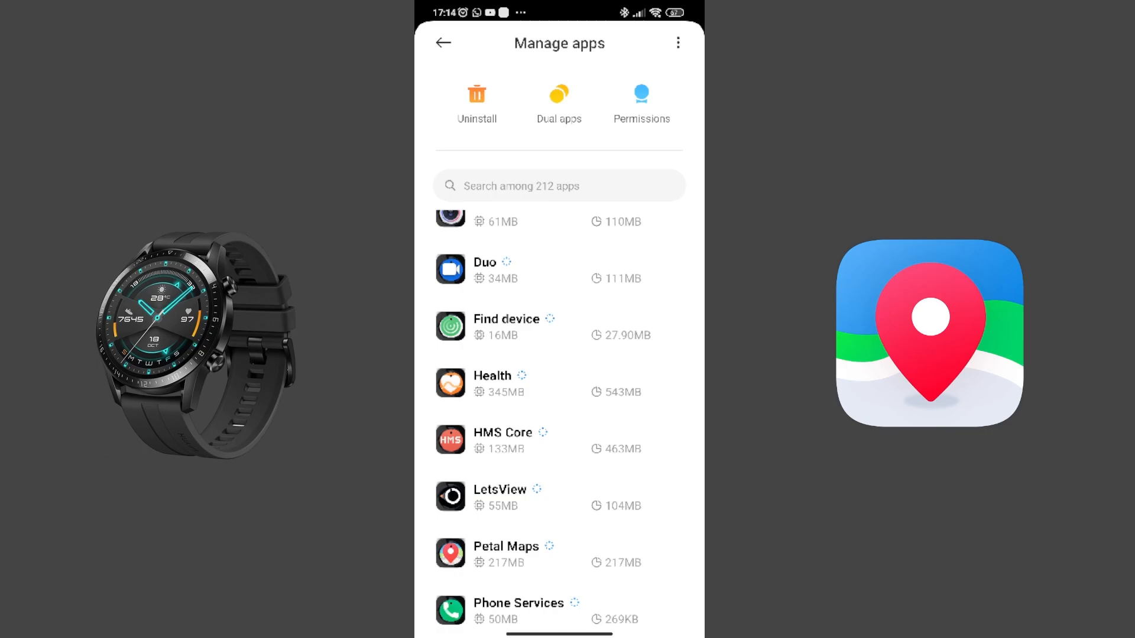
{"action": "left_click", "coordinate": [502, 432]}
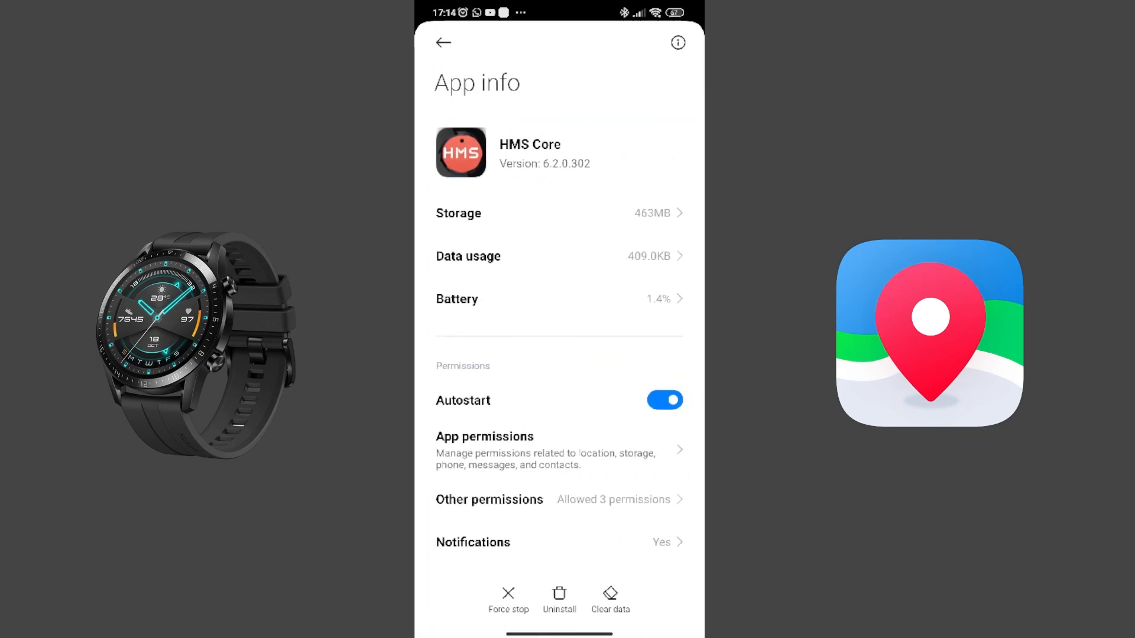
{"action": "left_click", "coordinate": [442, 42]}
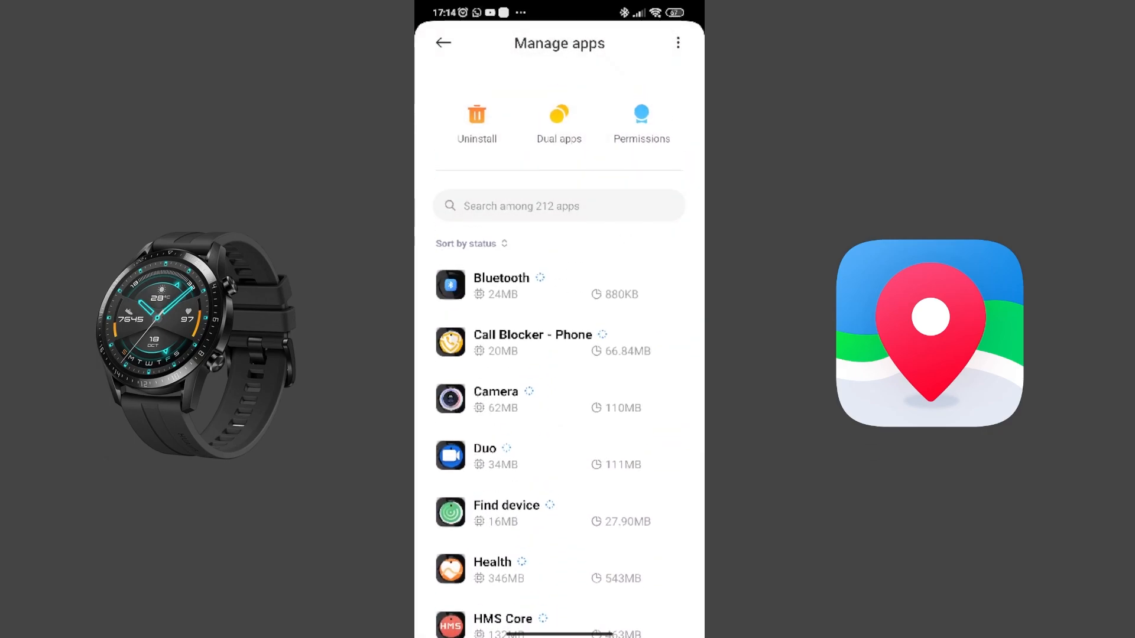
{"action": "left_click", "coordinate": [442, 42]}
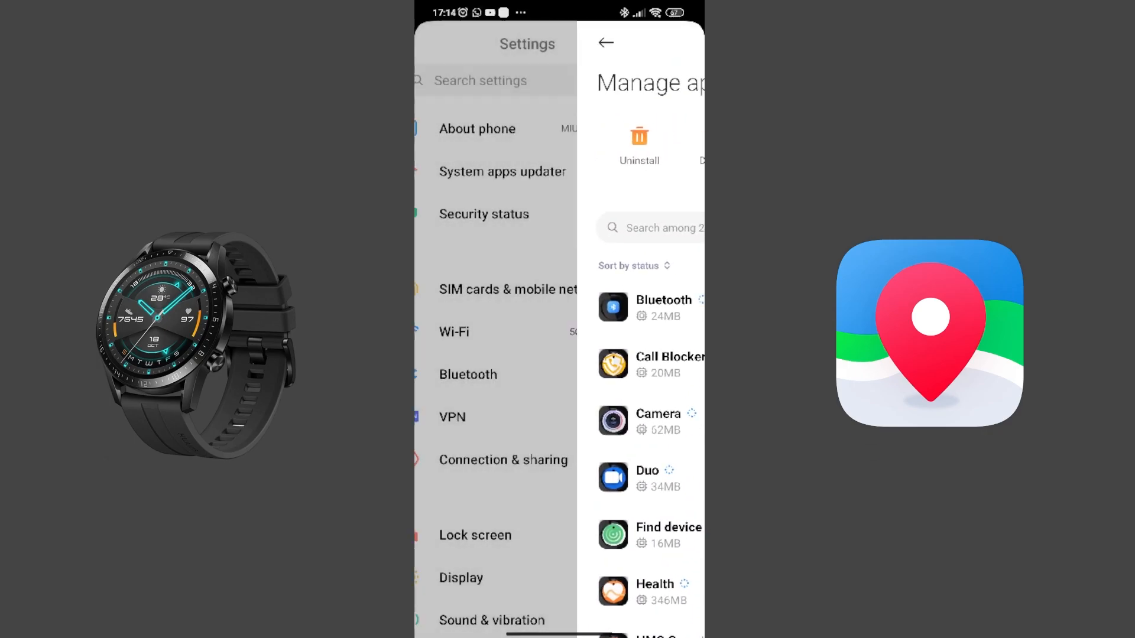
{"action": "left_click", "coordinate": [605, 42]}
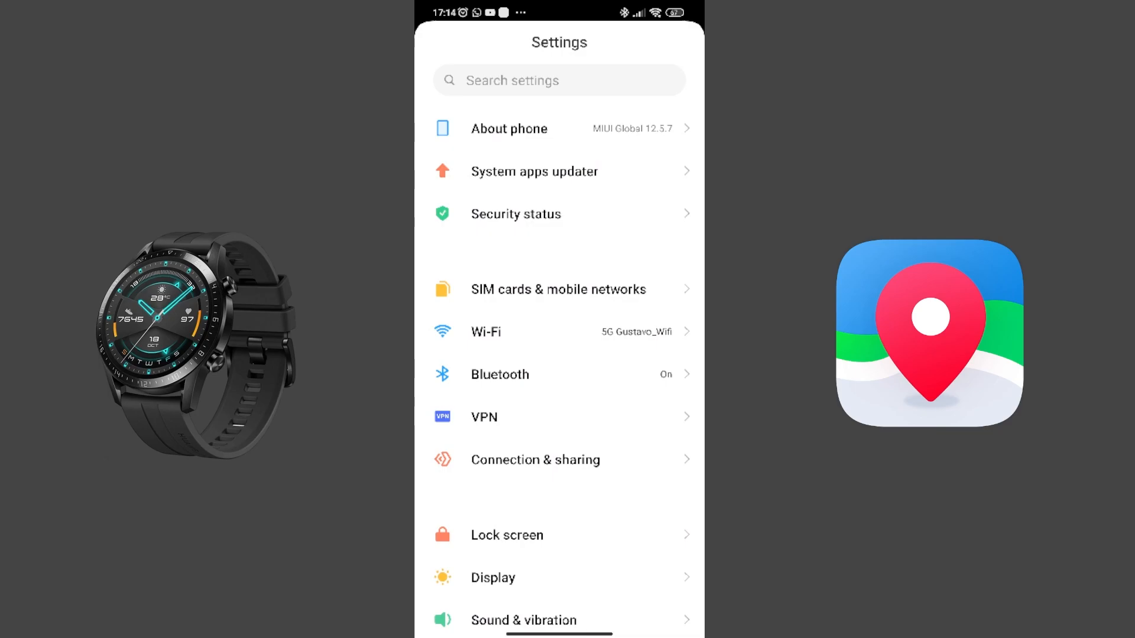